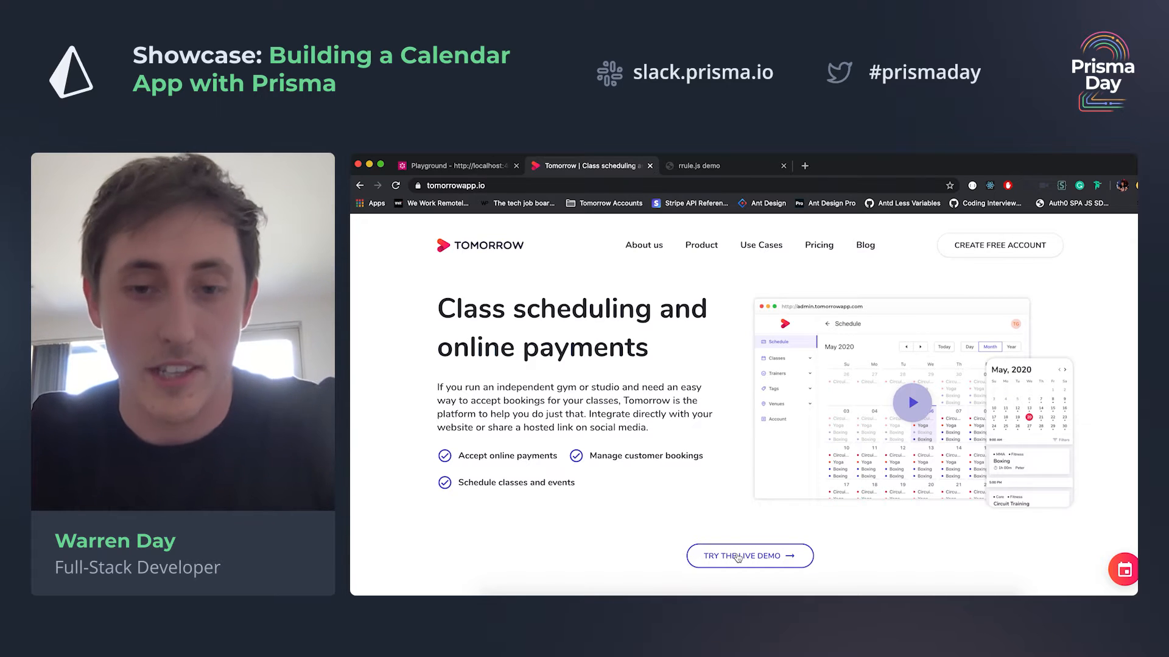
- In the live demo, choose the 8 AM Boxing class on 16th June and book it for 3 people
left_click(749, 555)
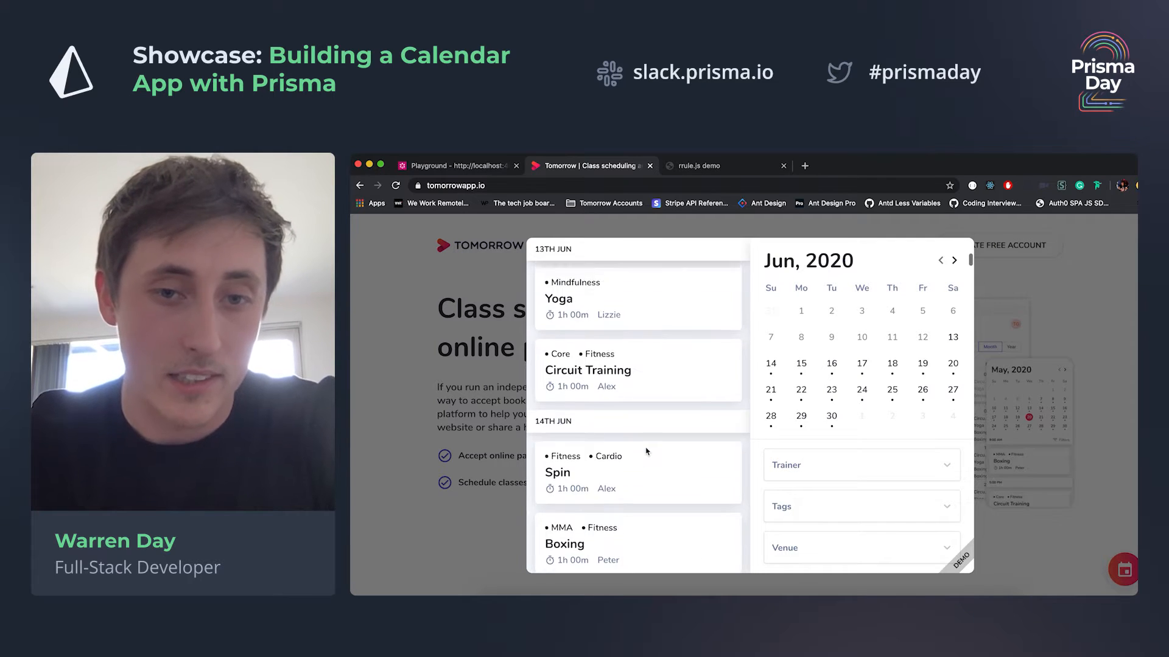
left_click(831, 363)
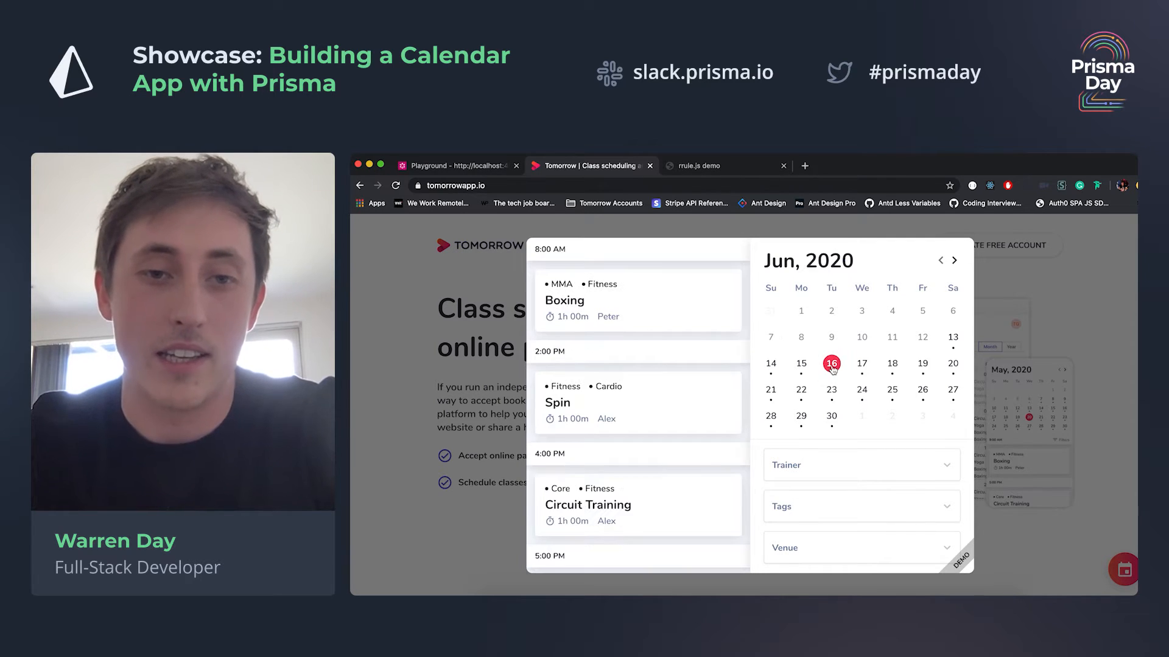
left_click(860, 464)
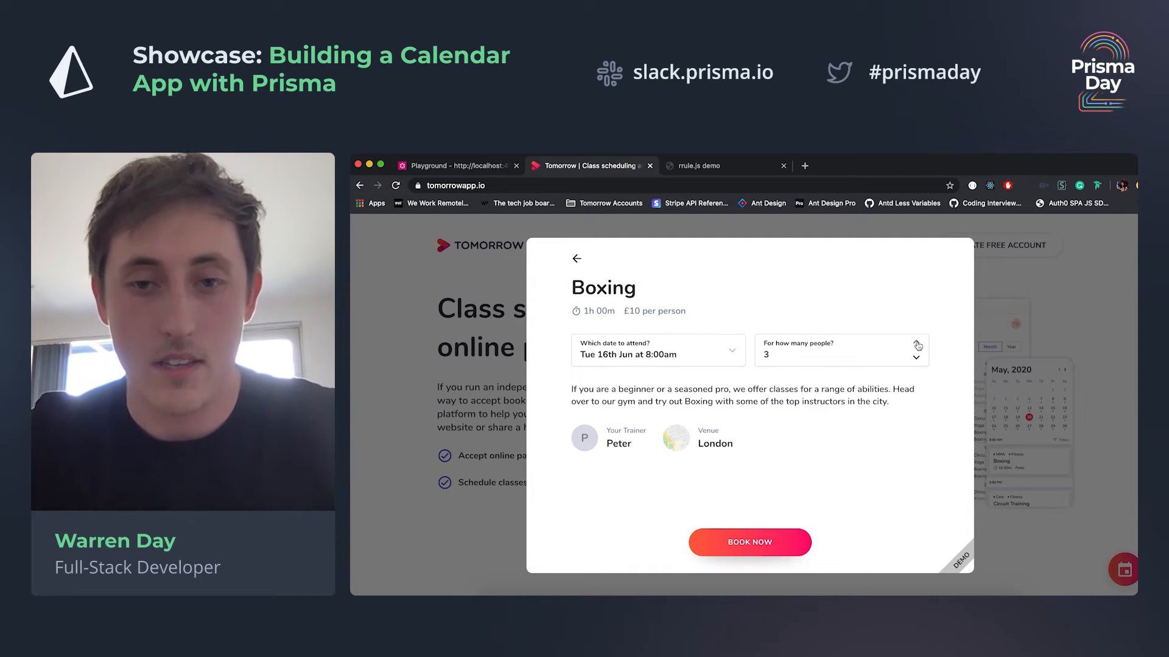
left_click(749, 542)
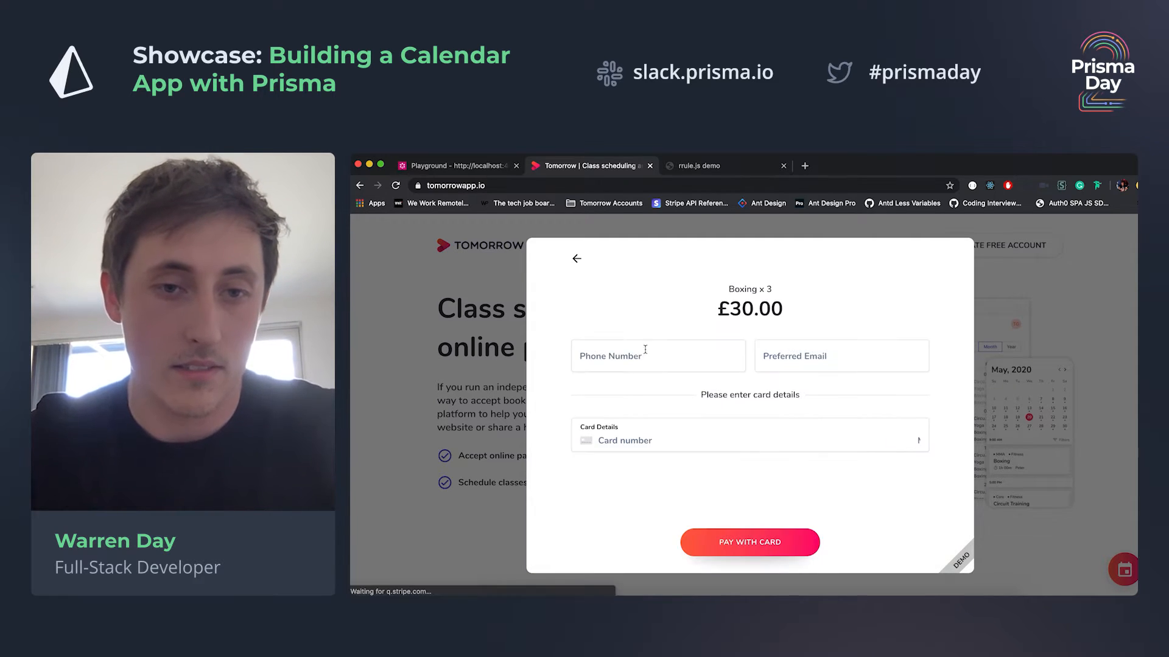
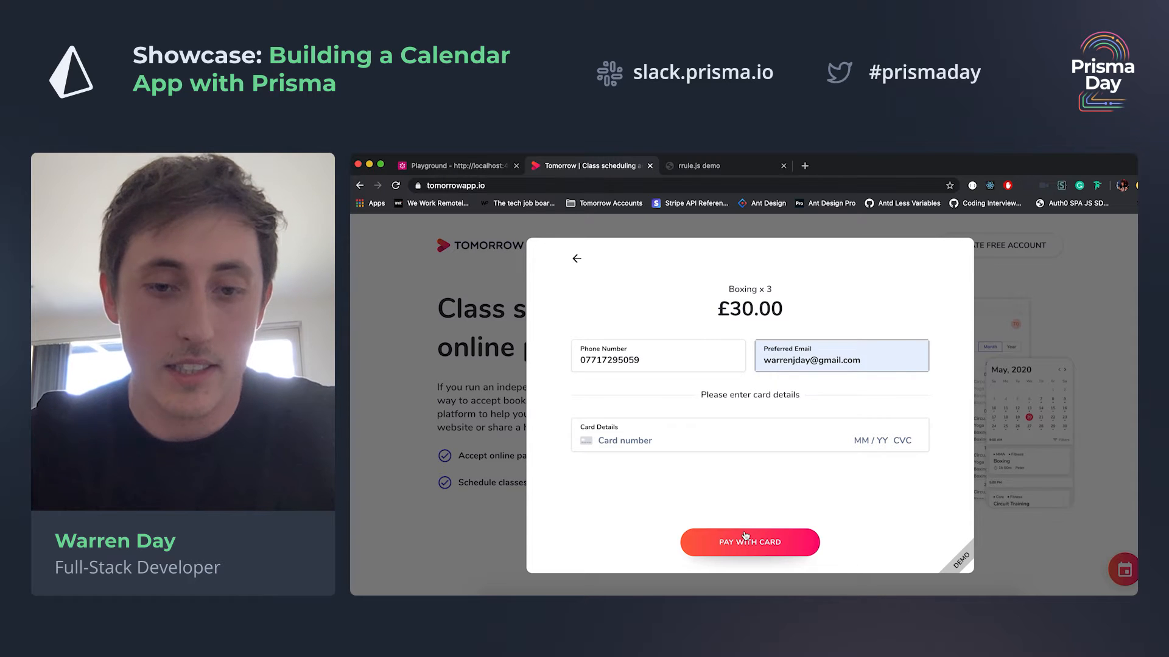
left_click(748, 541)
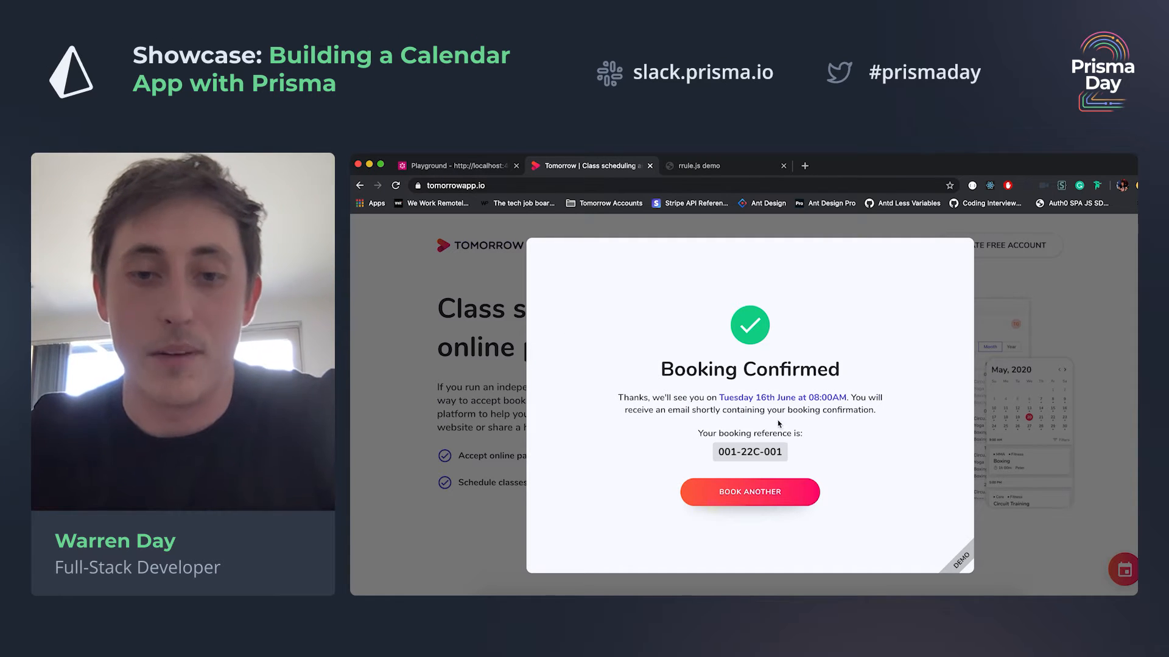
left_click(748, 492)
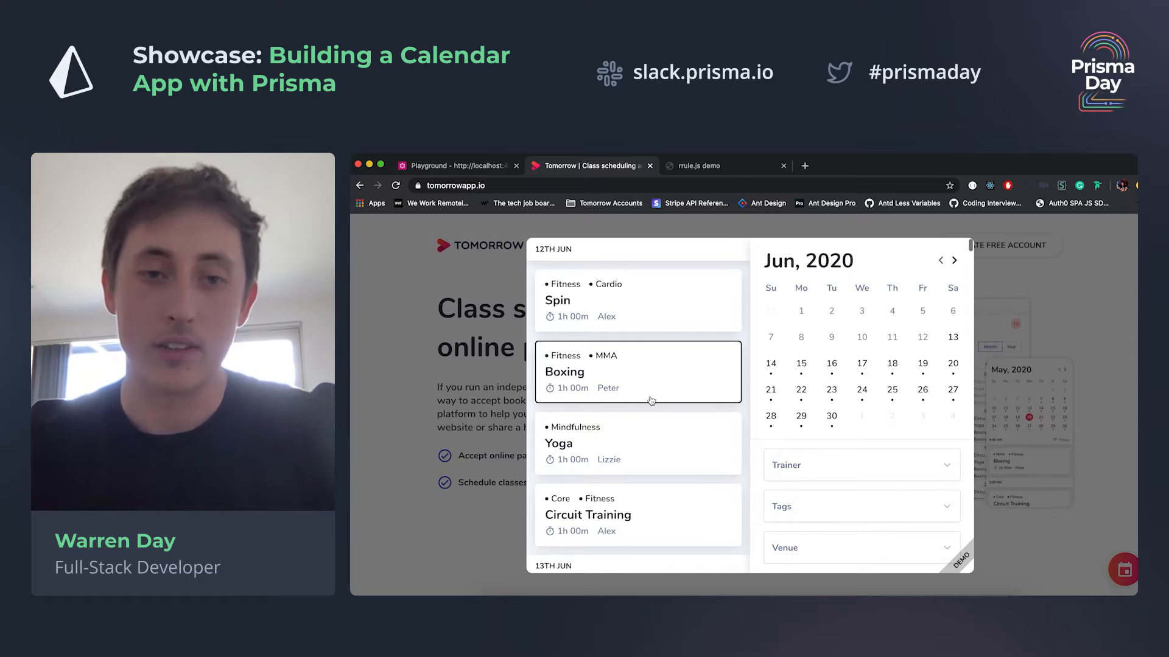
scroll("down", 3)
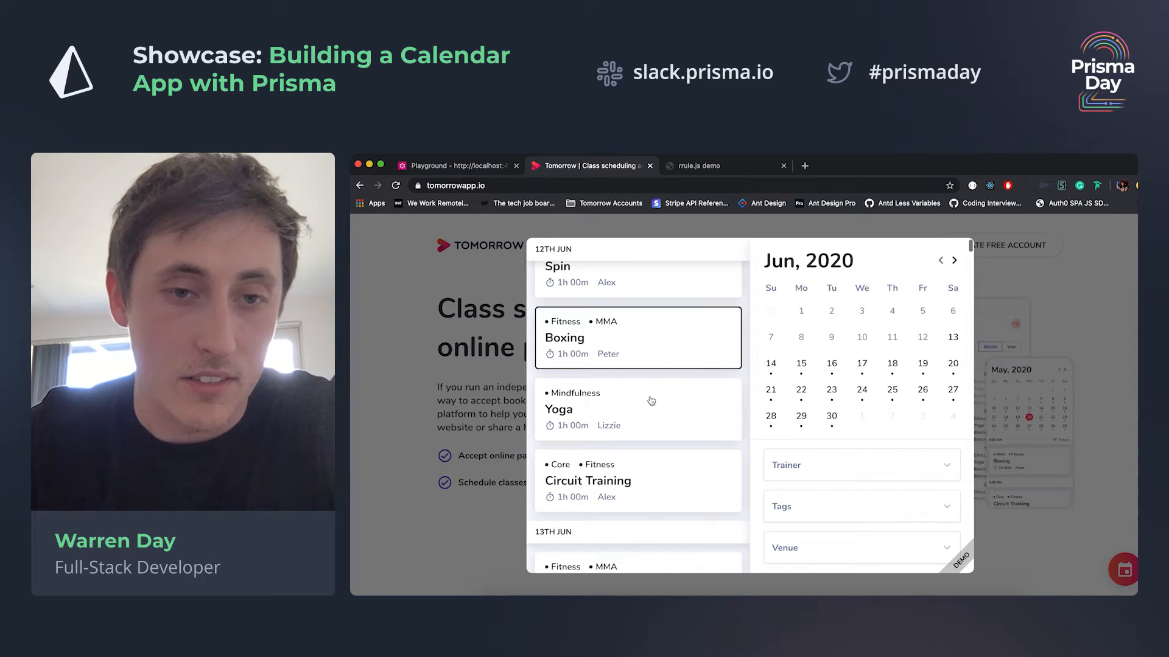
scroll("down", 3)
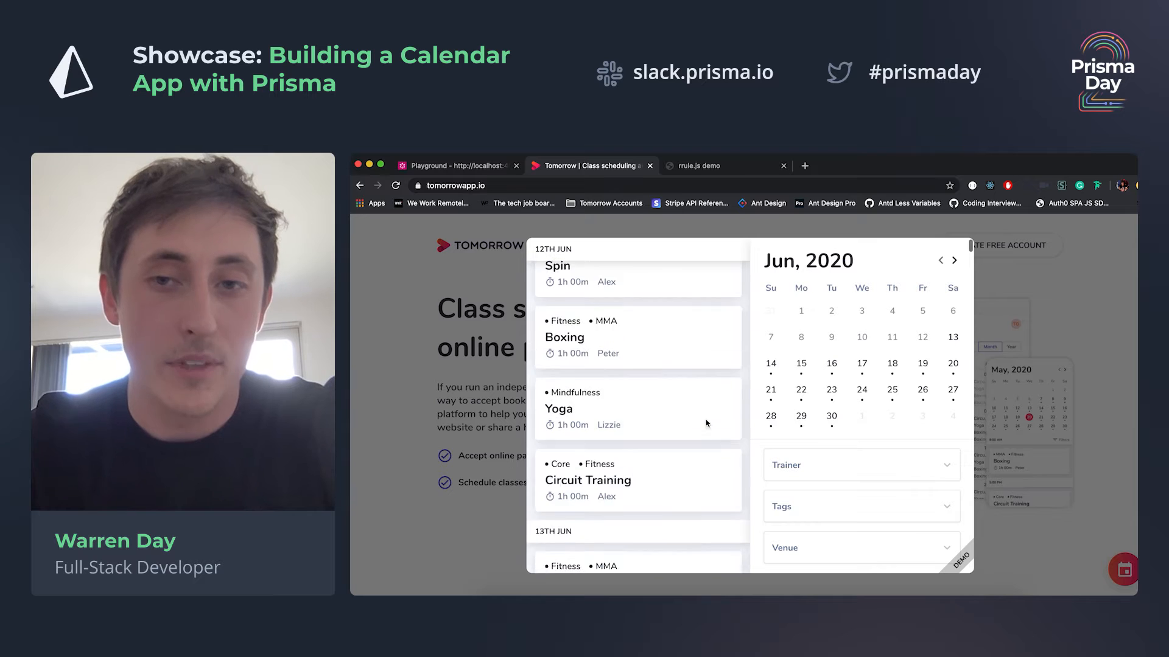
scroll("down", 3)
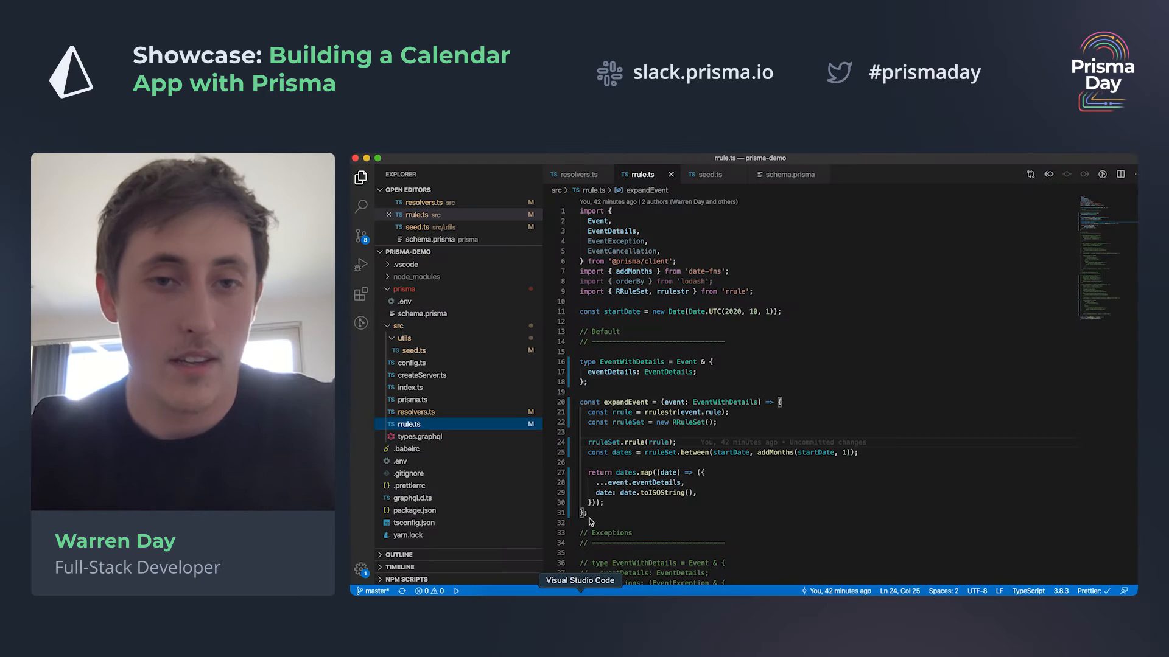
- Review schema.prisma and highlight the EventDetails model to see where it is referenced
left_click(415, 412)
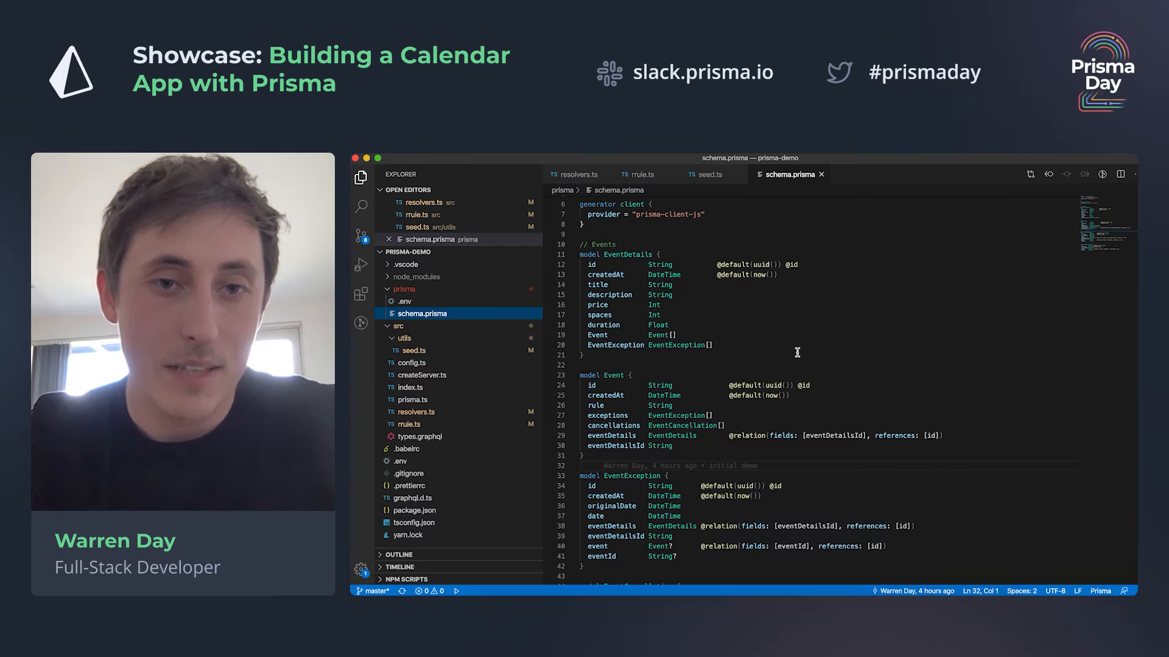
scroll("down", 3)
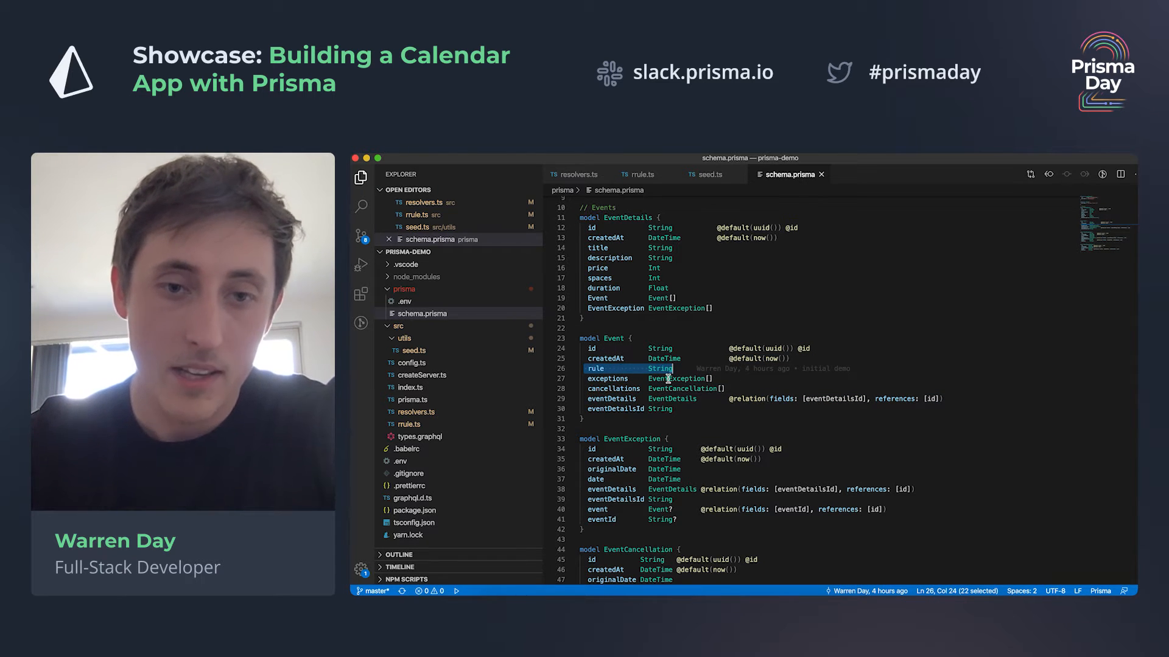
left_click_drag(671, 368, 715, 387)
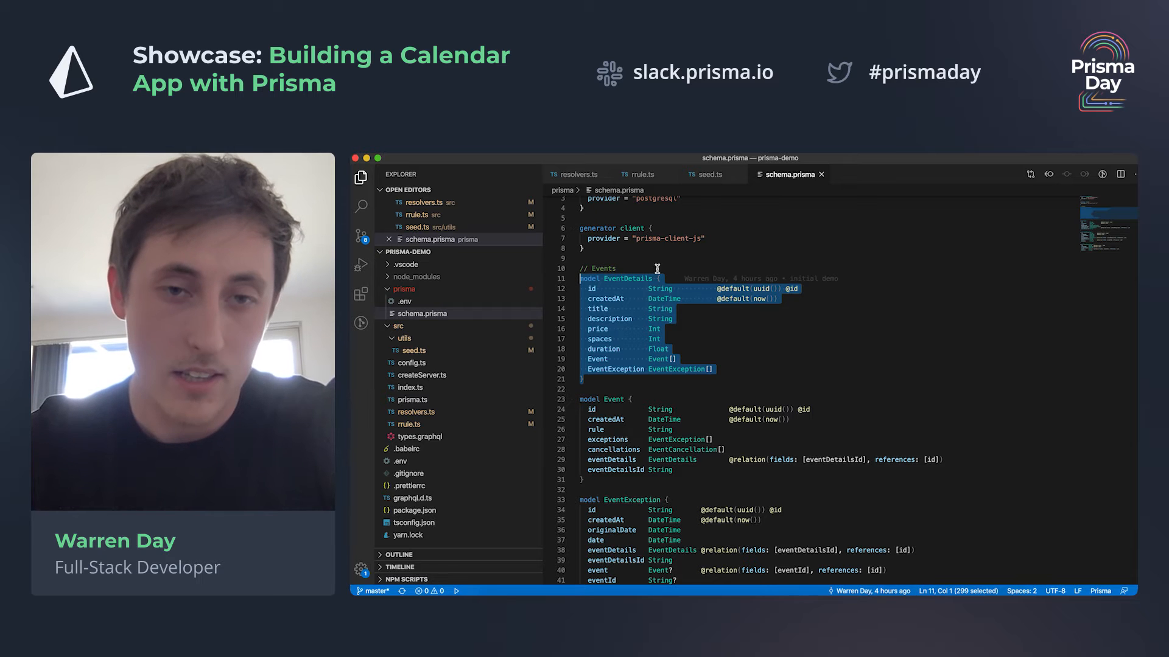
double_click(626, 277)
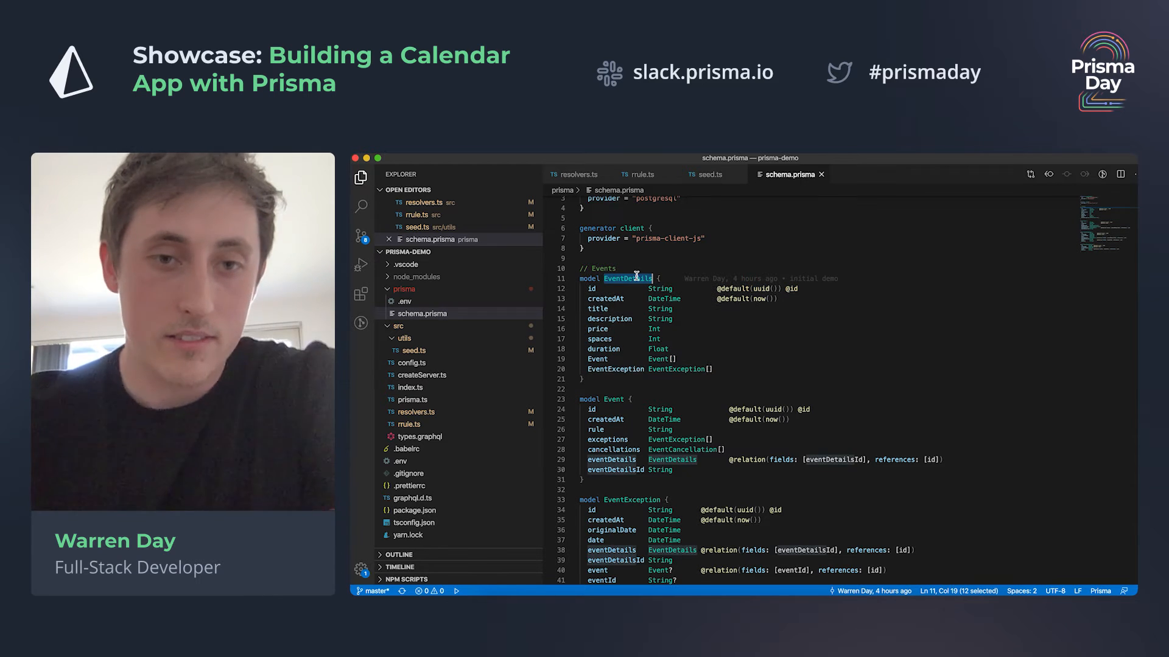
- Scroll through the Event, EventException and EventCancellation models in the schema
scroll("down", 3)
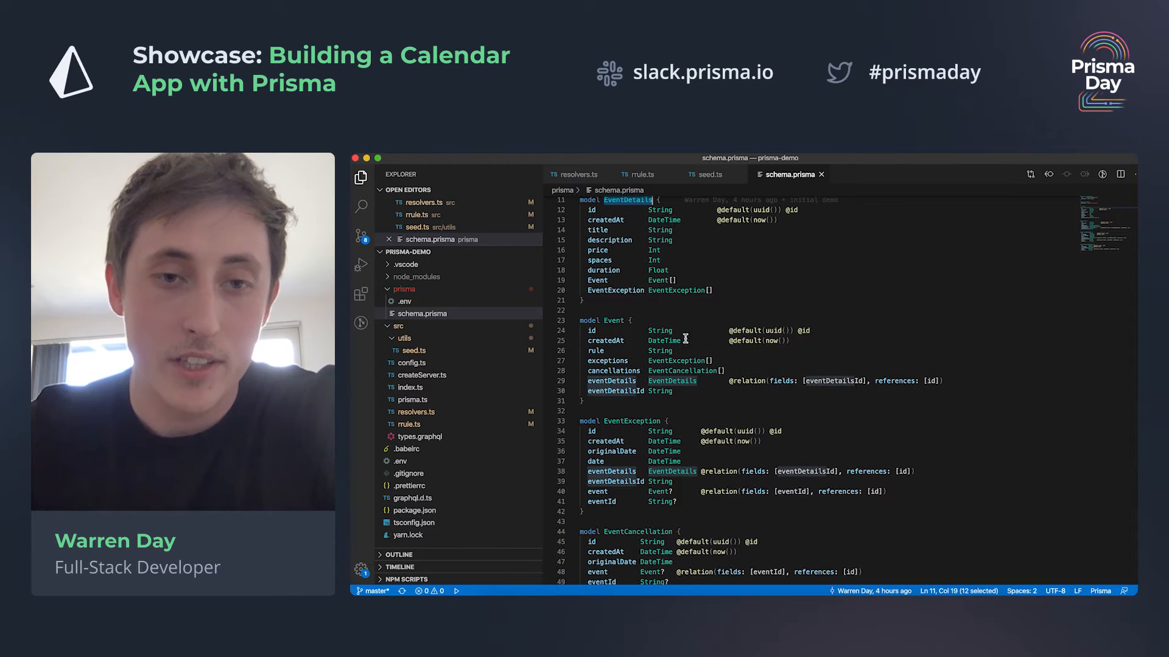
scroll("down", 3)
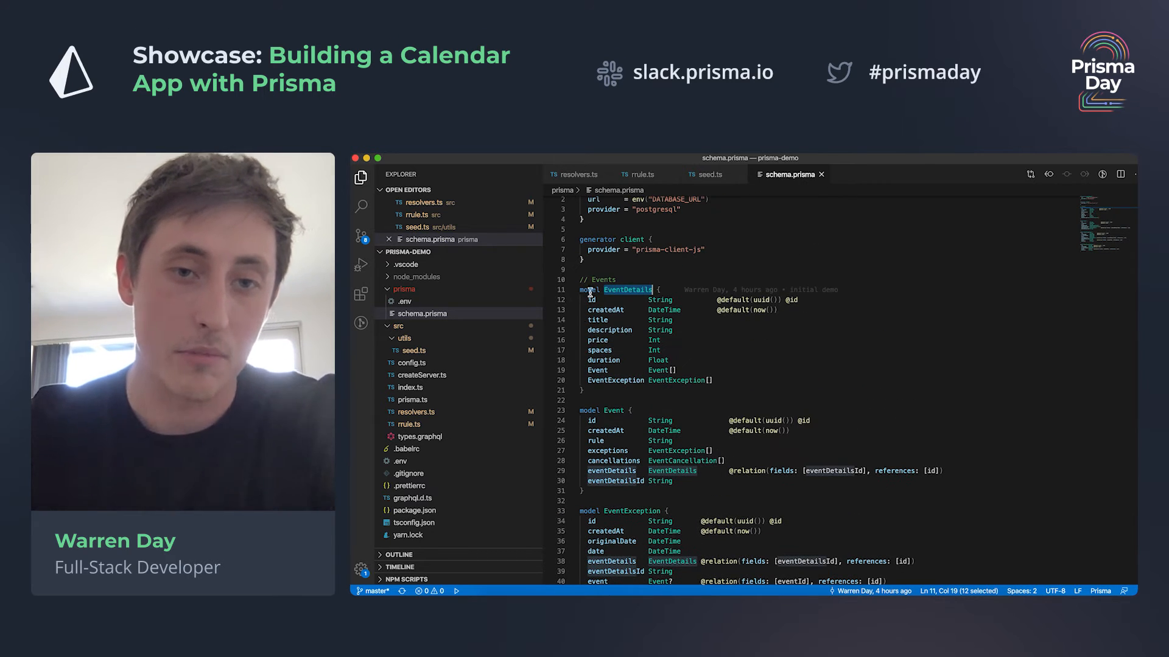
scroll("down", 3)
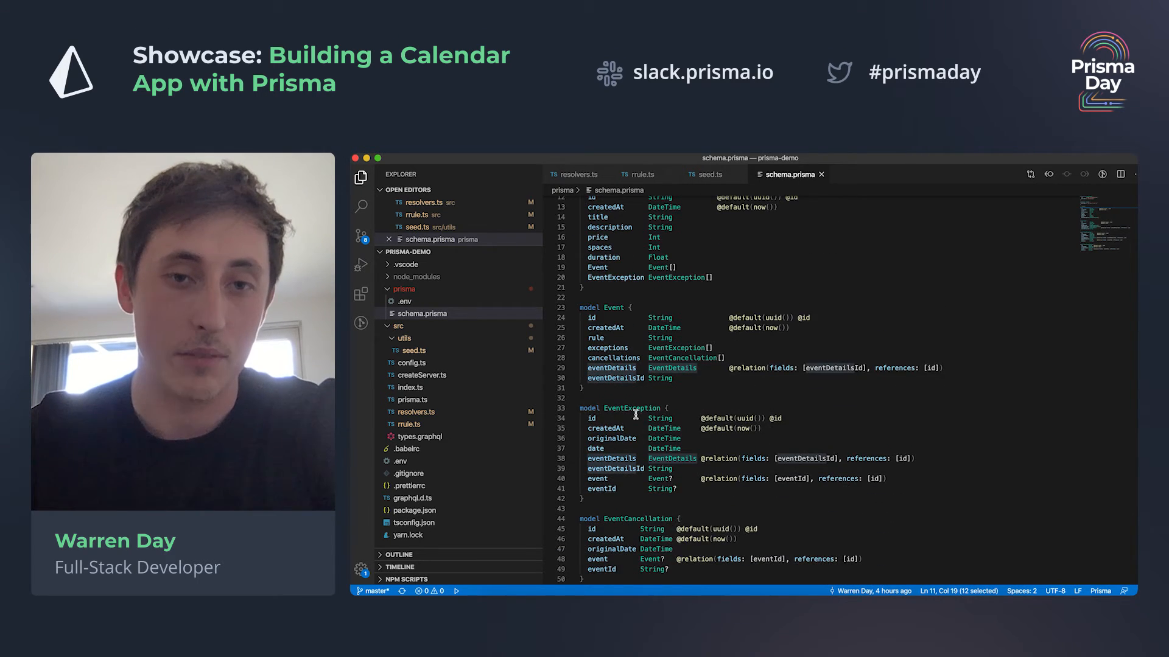
scroll("up", 3)
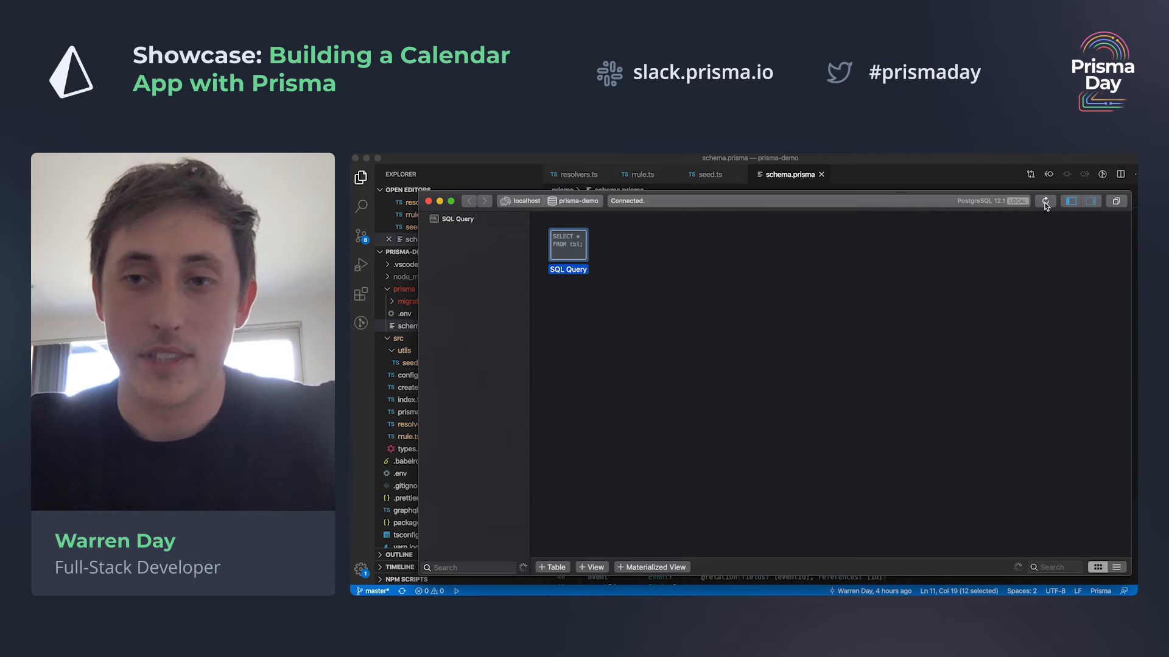
- Refresh the prisma-demo database in TablePlus and run the migration/seed command in the terminal
left_click(1044, 201)
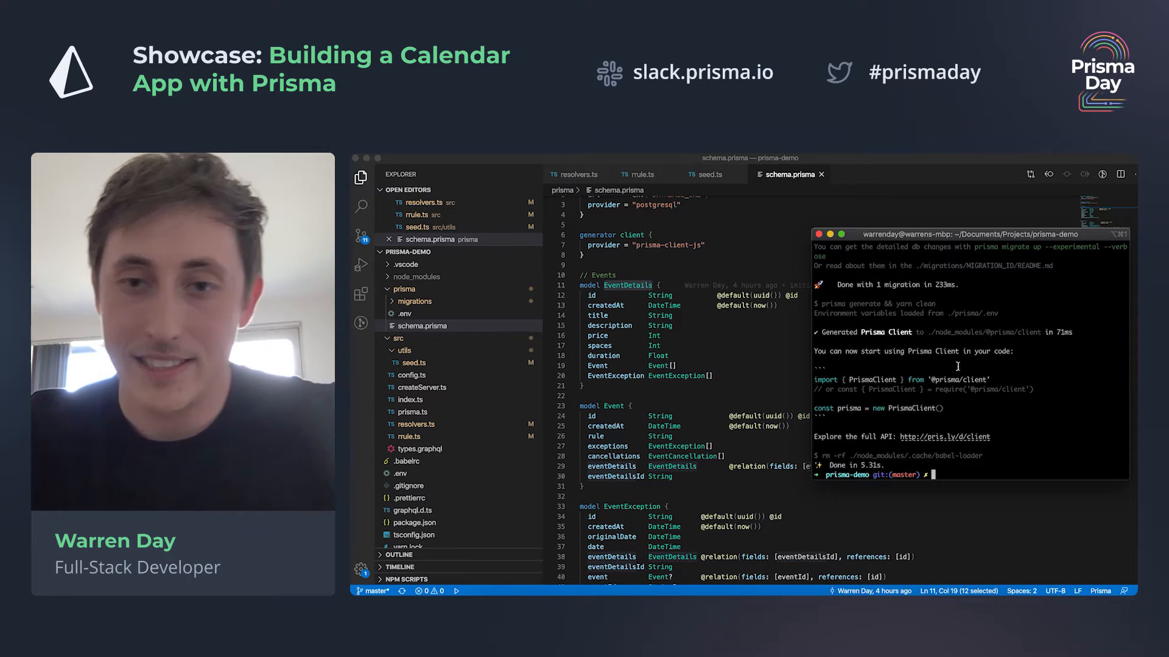
type("yarn see")
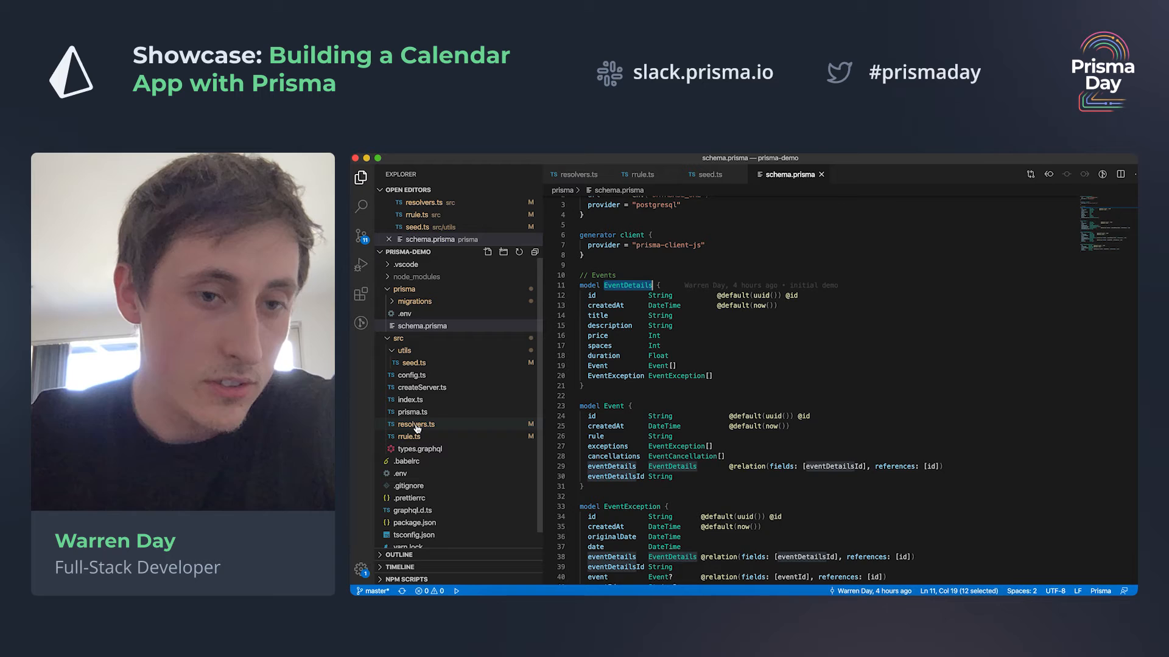
- Review the listEvents resolver passing events to expandEvents, then start the server with yarn dev
left_click(415, 424)
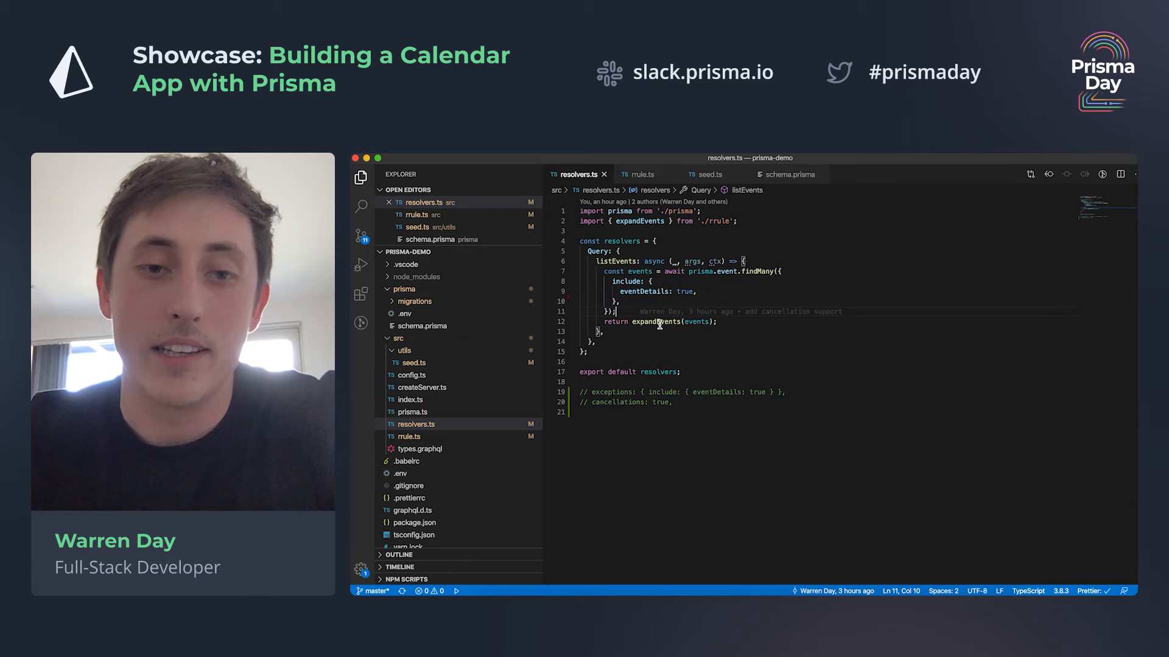
double_click(655, 321)
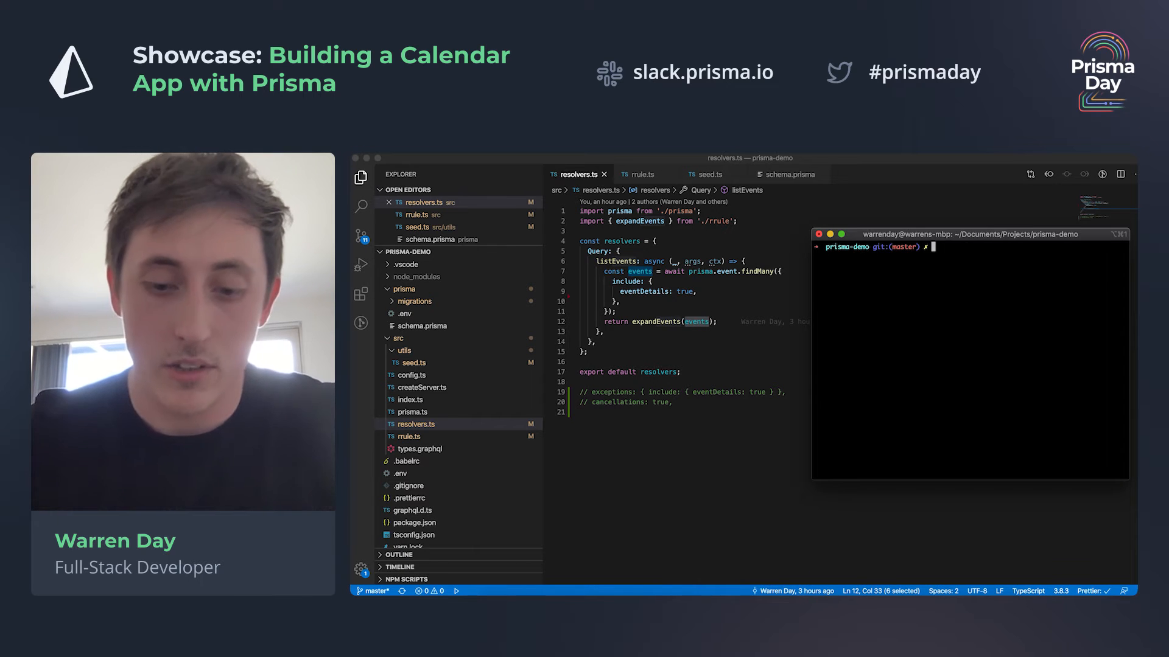
type("yarn dev")
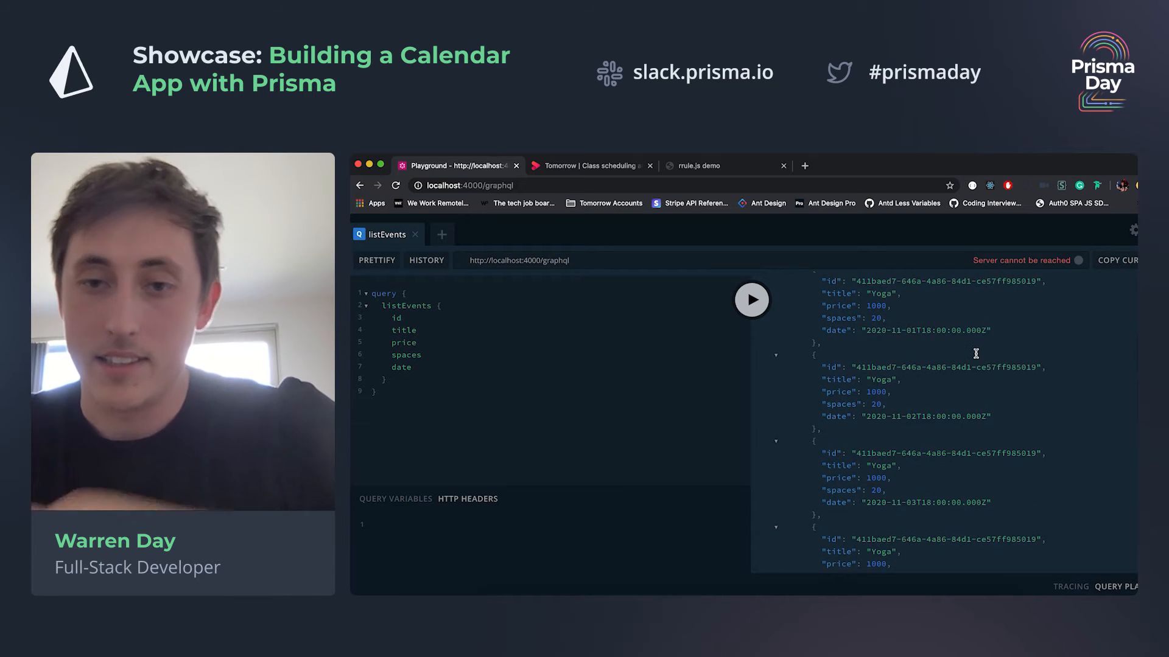
- Scroll through the listEvents results listing repeated Yoga occurrences with dates
scroll("down", 3)
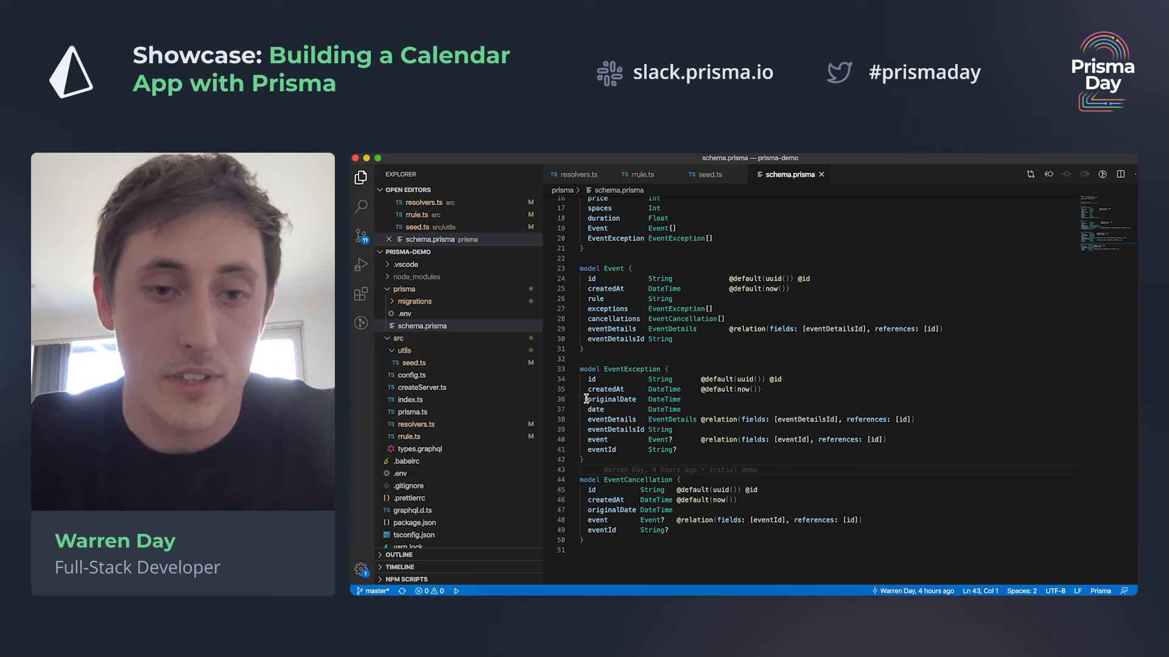
- Highlight EventException's eventDetails relation, then show the running yarn dev terminal
left_click_drag(585, 399, 678, 409)
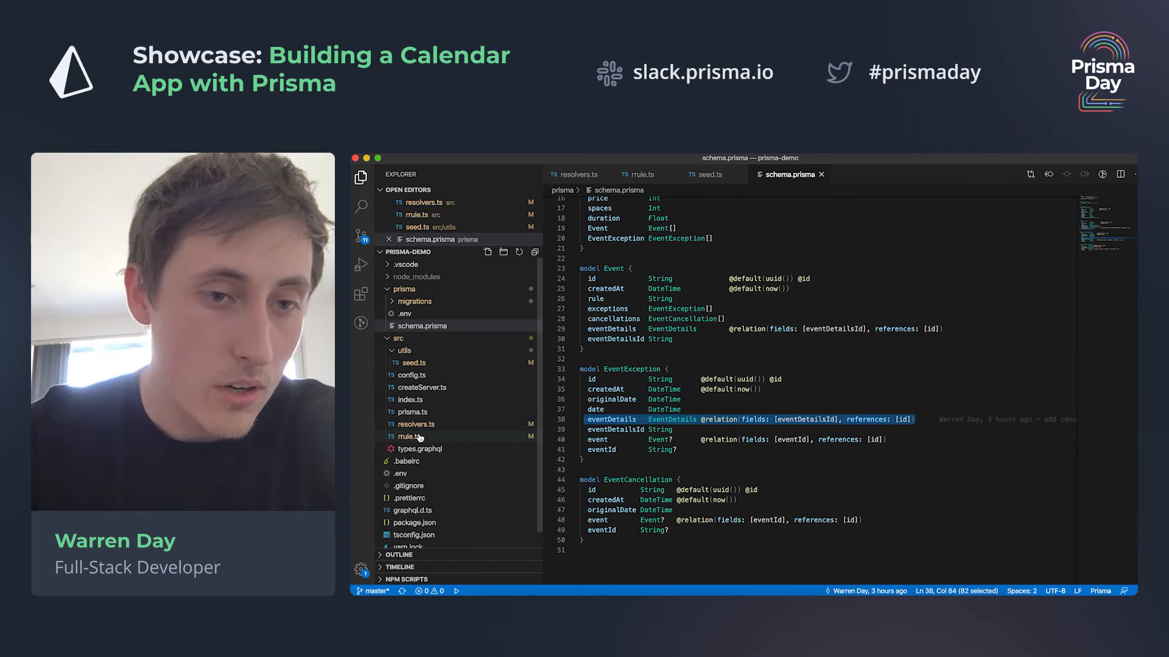
left_click(711, 579)
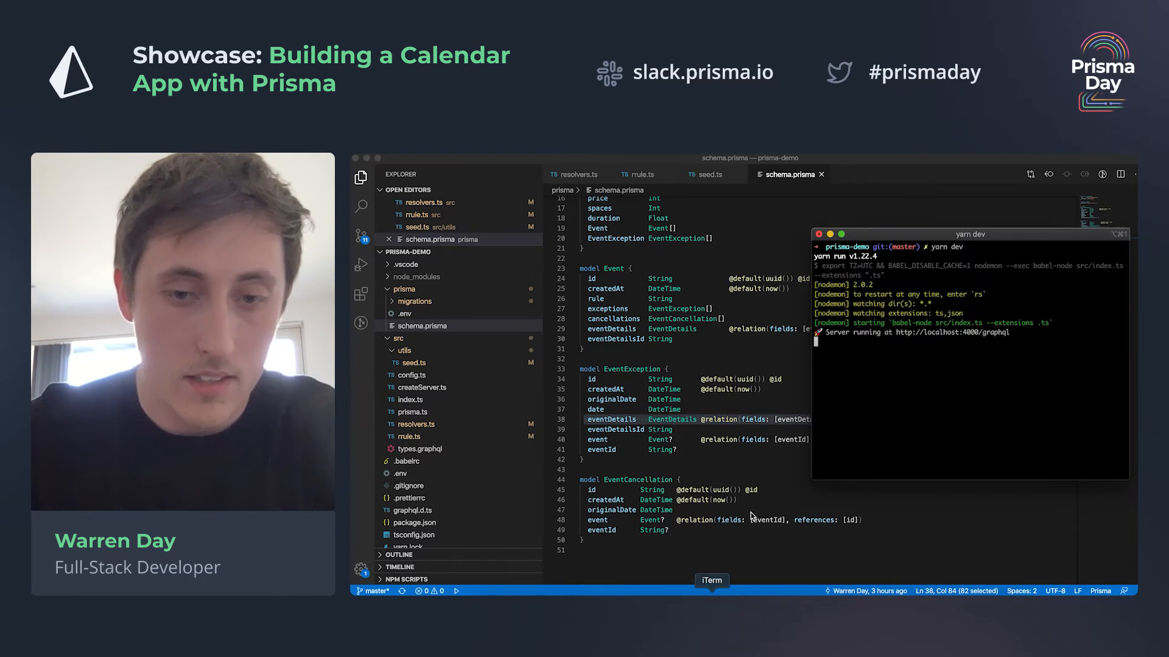
- Run yarn seed in the project shell and check the single daily-recurring Event row
left_click(413, 363)
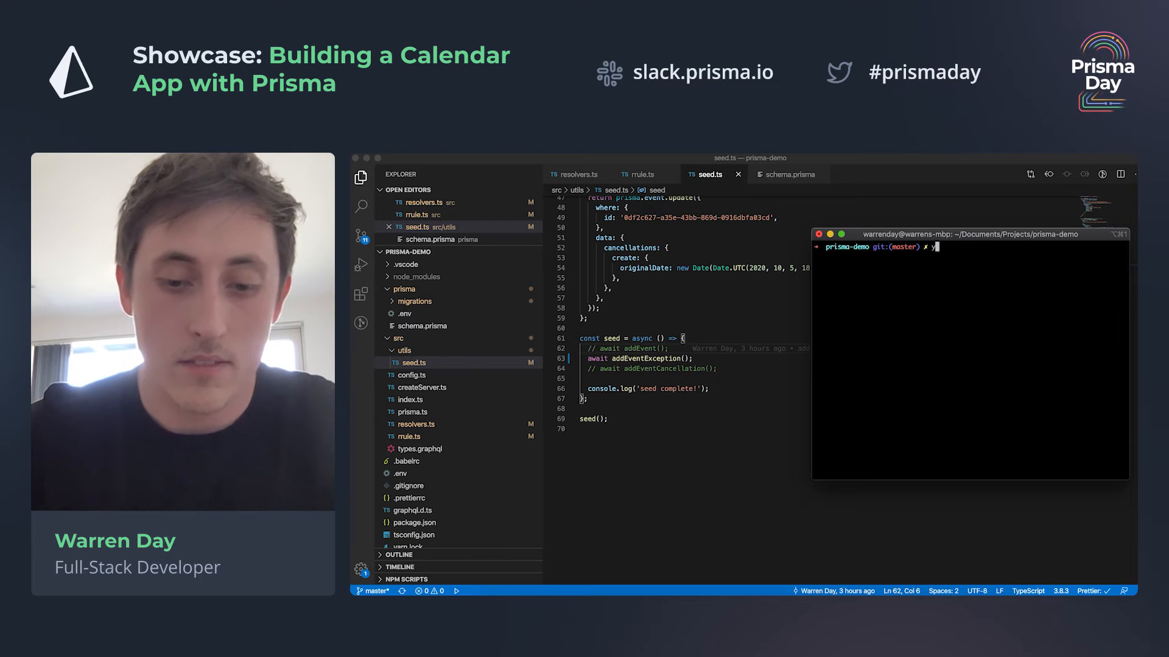
key("Enter")
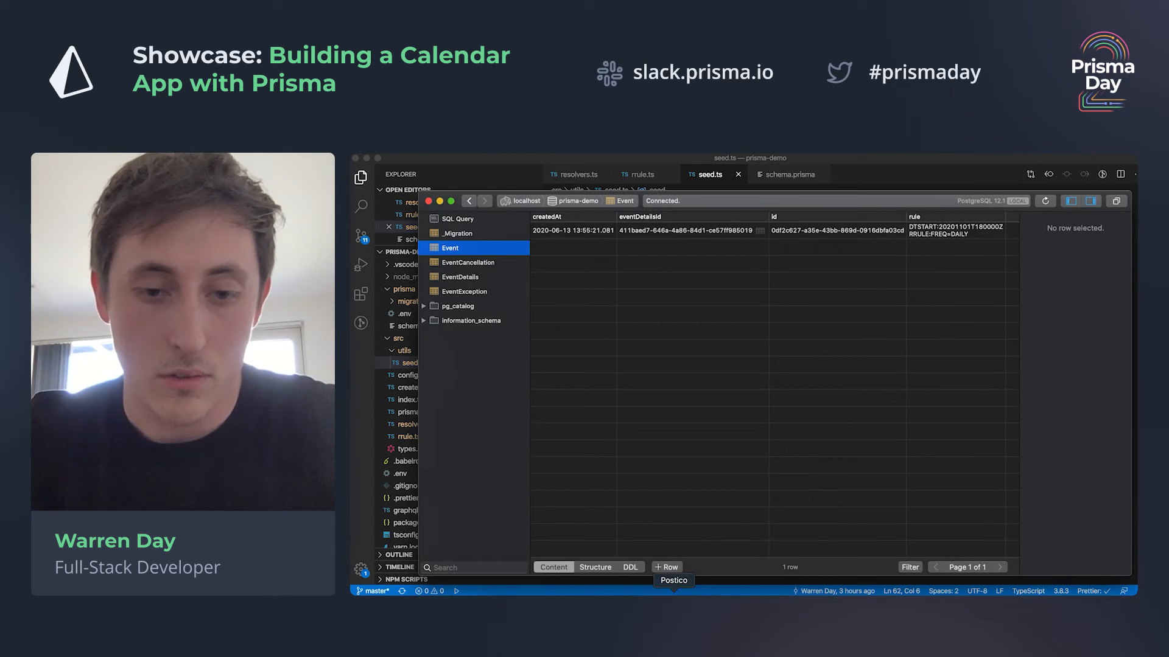
left_click(465, 291)
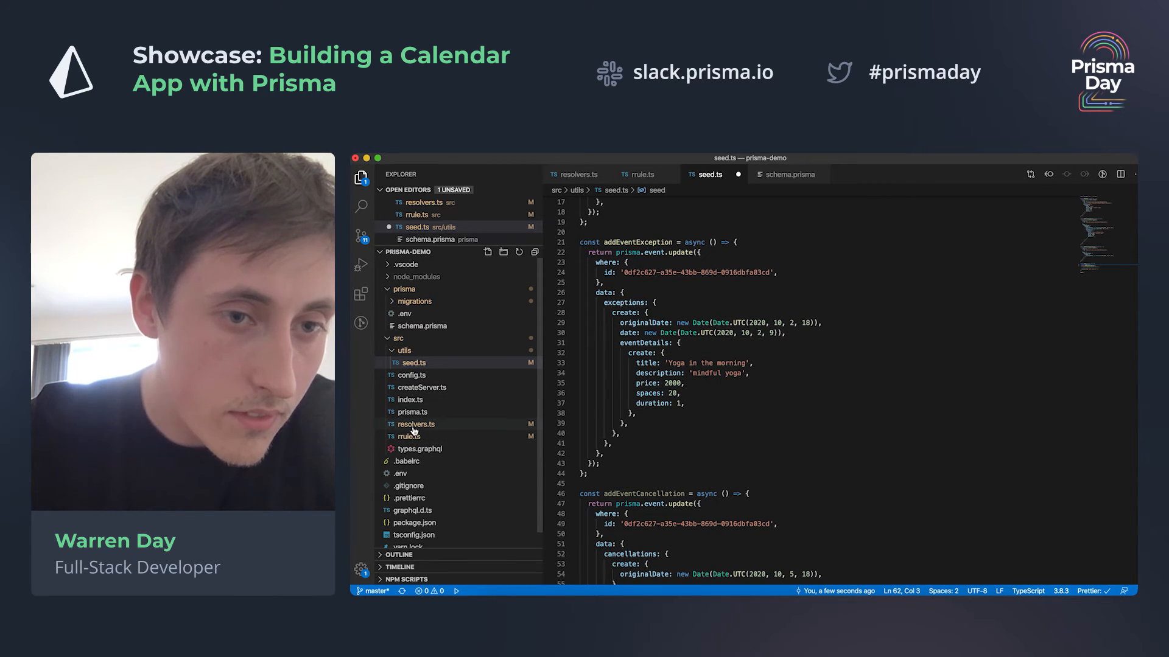
- From resolvers.ts, jump to the expandEvents definition in rrule.ts and read through it
left_click(417, 424)
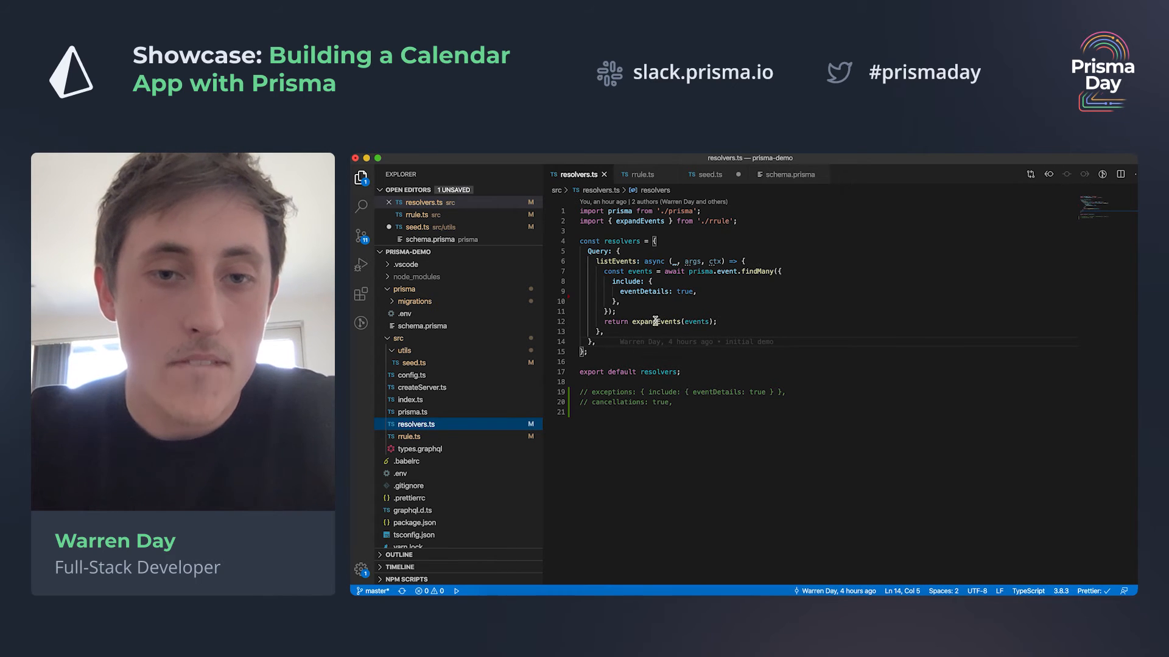
left_click(642, 174)
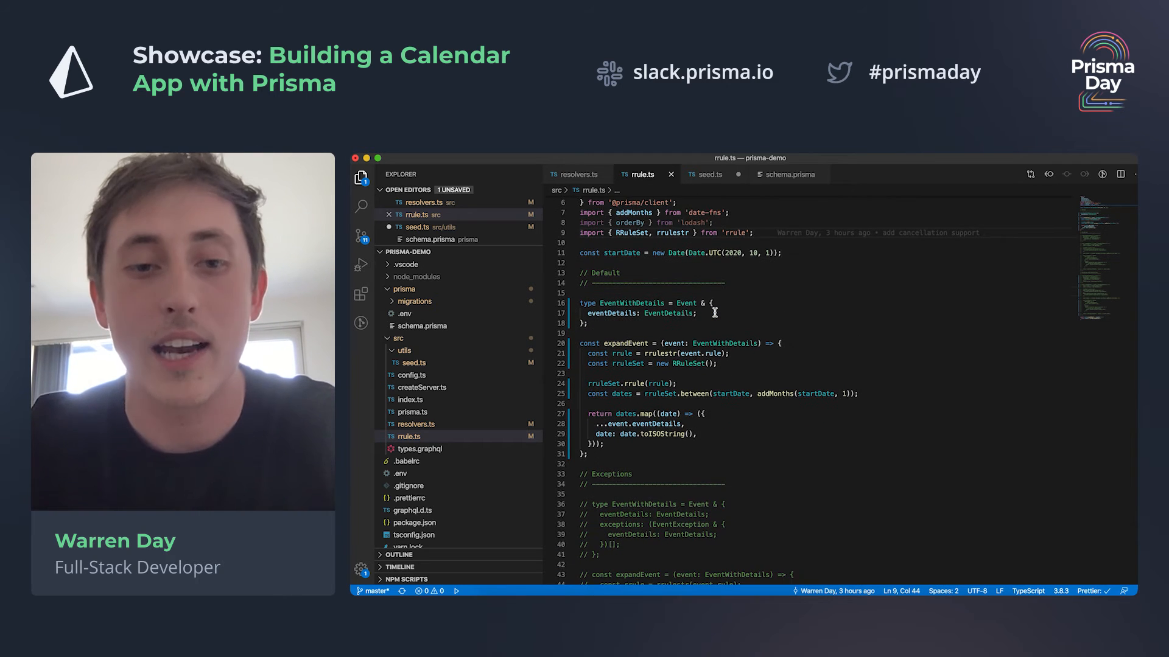
scroll("down", 3)
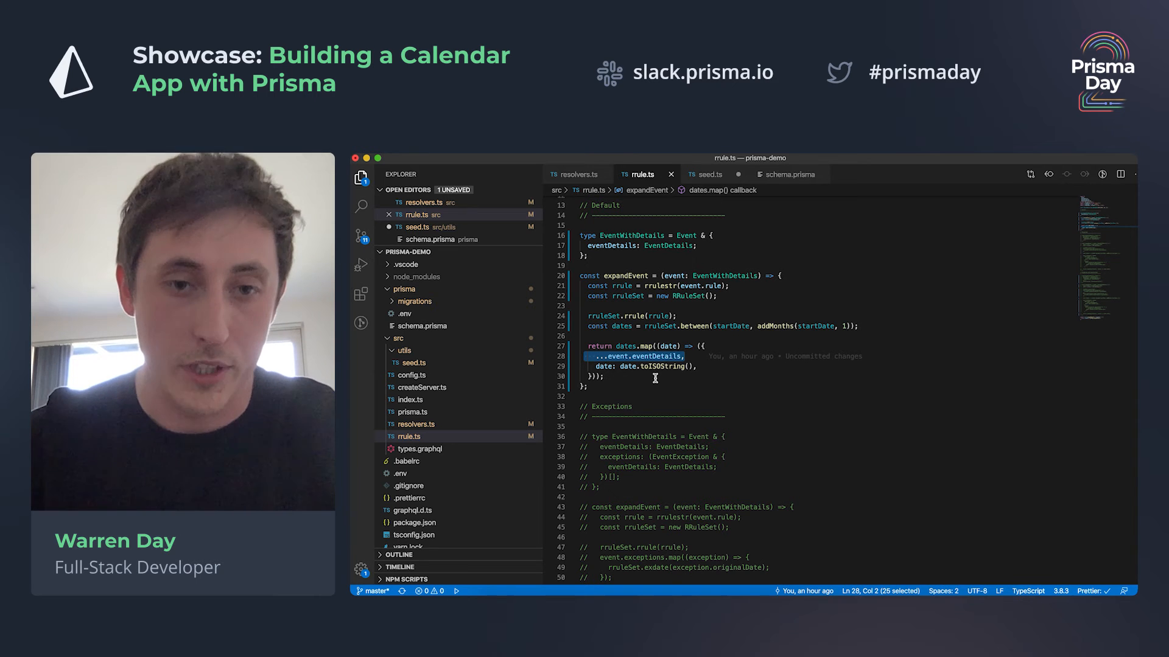
scroll("down", 3)
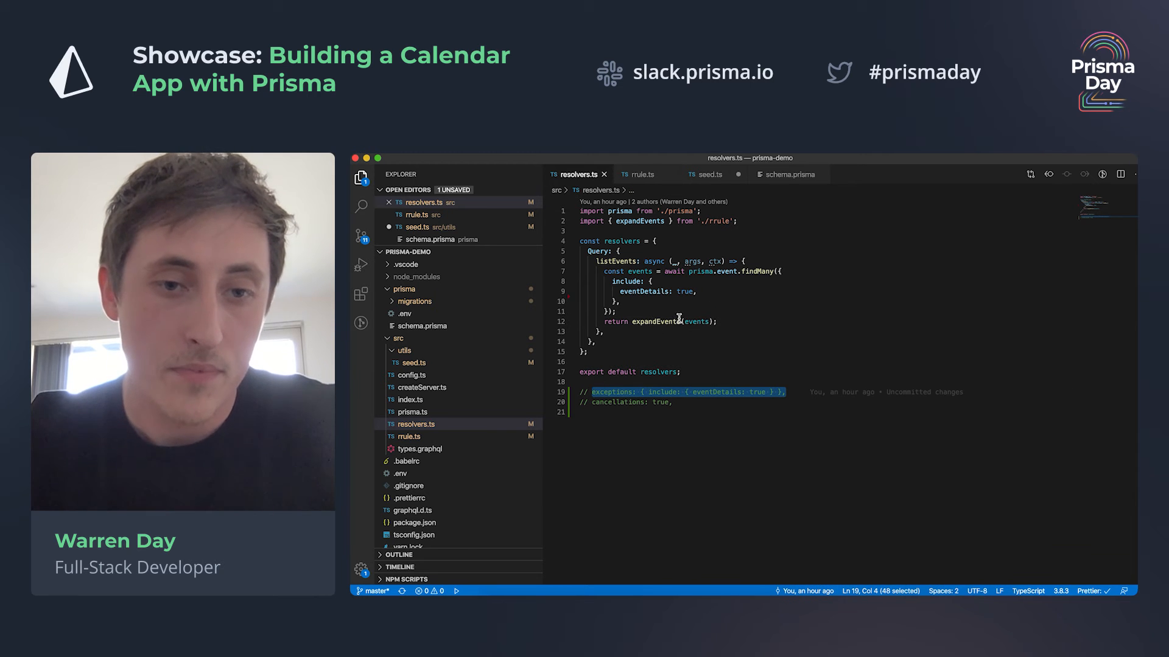
- Add exceptions: { include: { eventDetails: true } } to the findMany include in listEvents
type("exceptions: { include: { eventDetails: true } },")
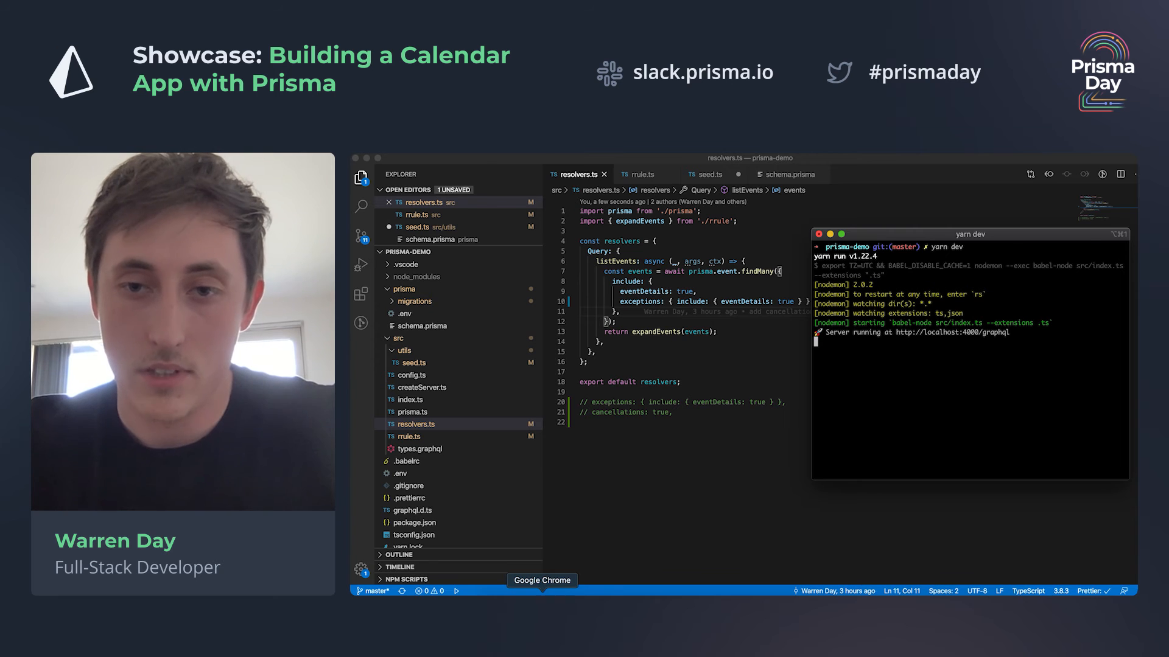
- Run listEvents in GraphQL Playground and scroll to the 'Yoga in the morning' occurrence on 2 November
left_click(542, 580)
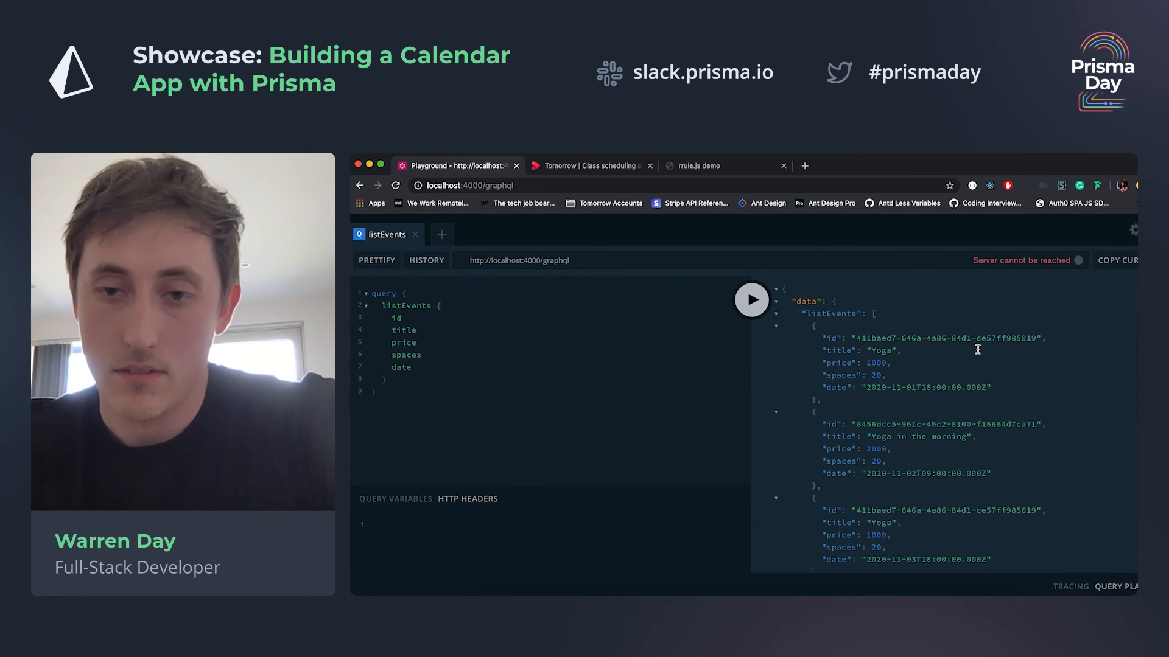
scroll("down", 3)
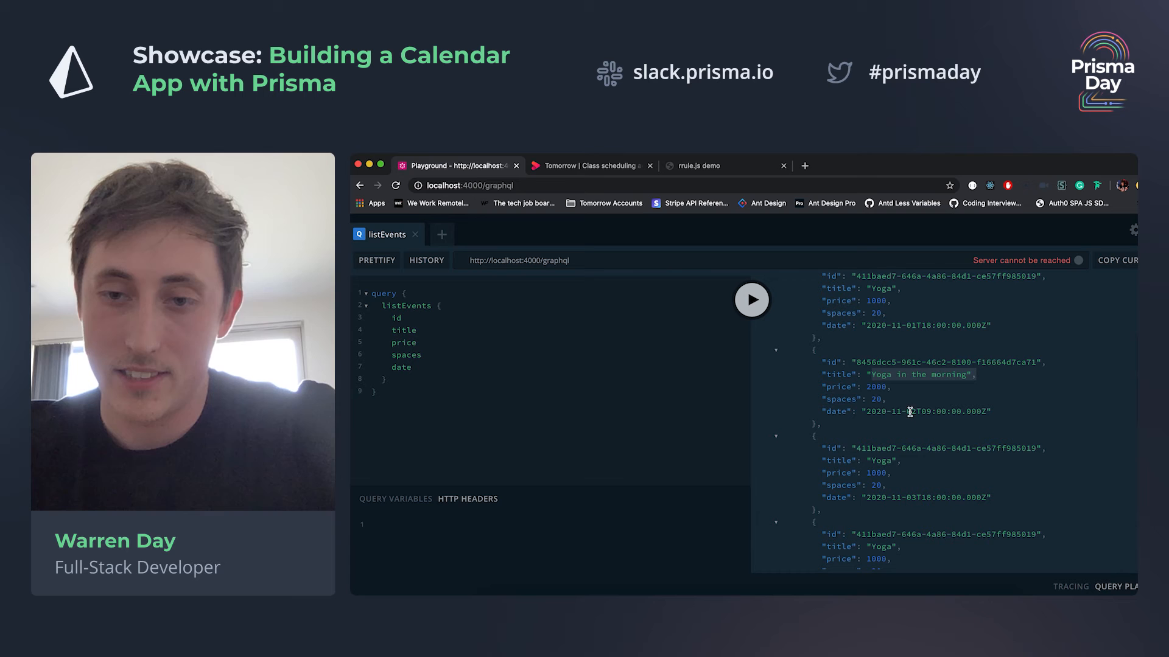
scroll("down", 3)
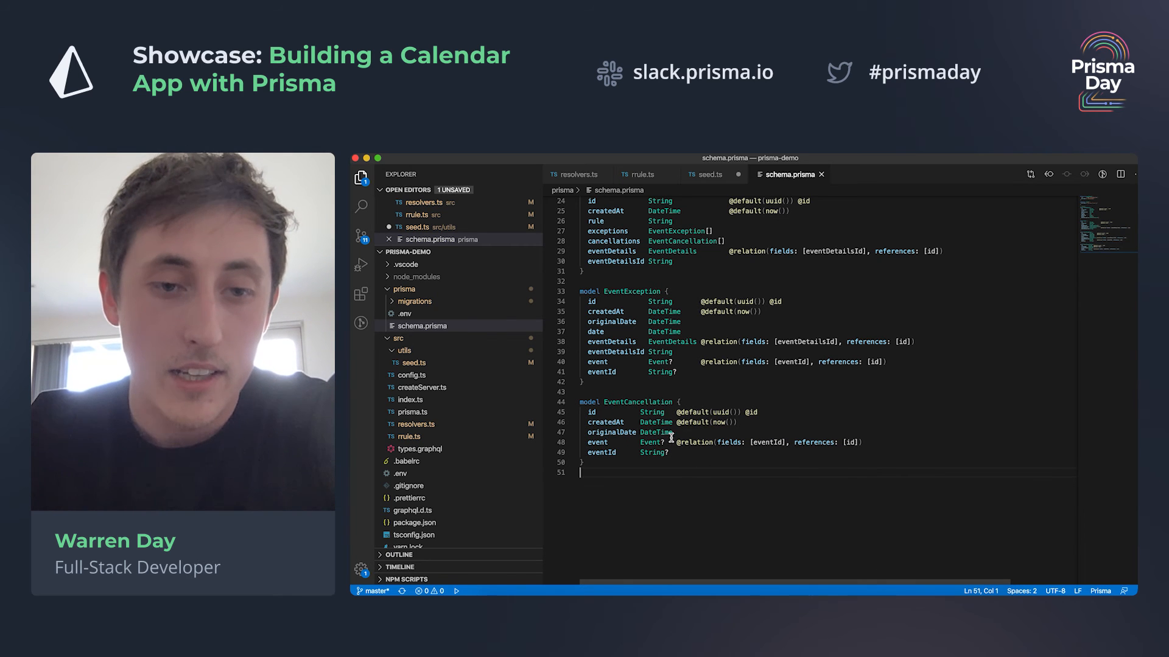
- Highlight EventCancellation's originalDate and eventId fields, then switch to seed.ts
triple_click(611, 432)
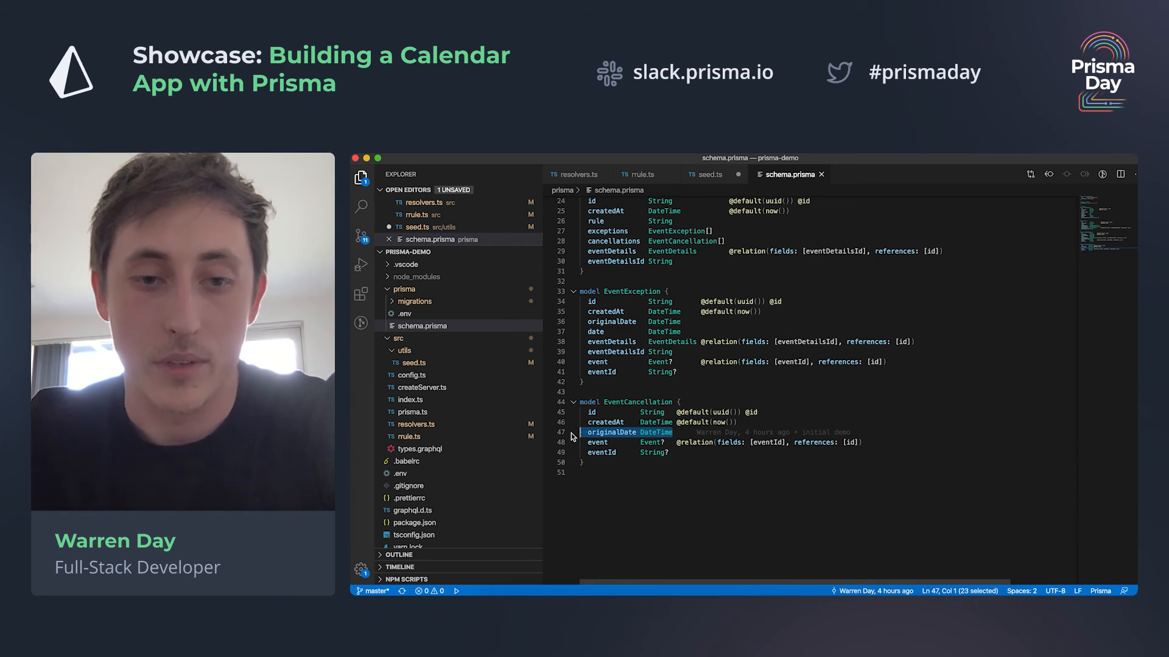
left_click(600, 452)
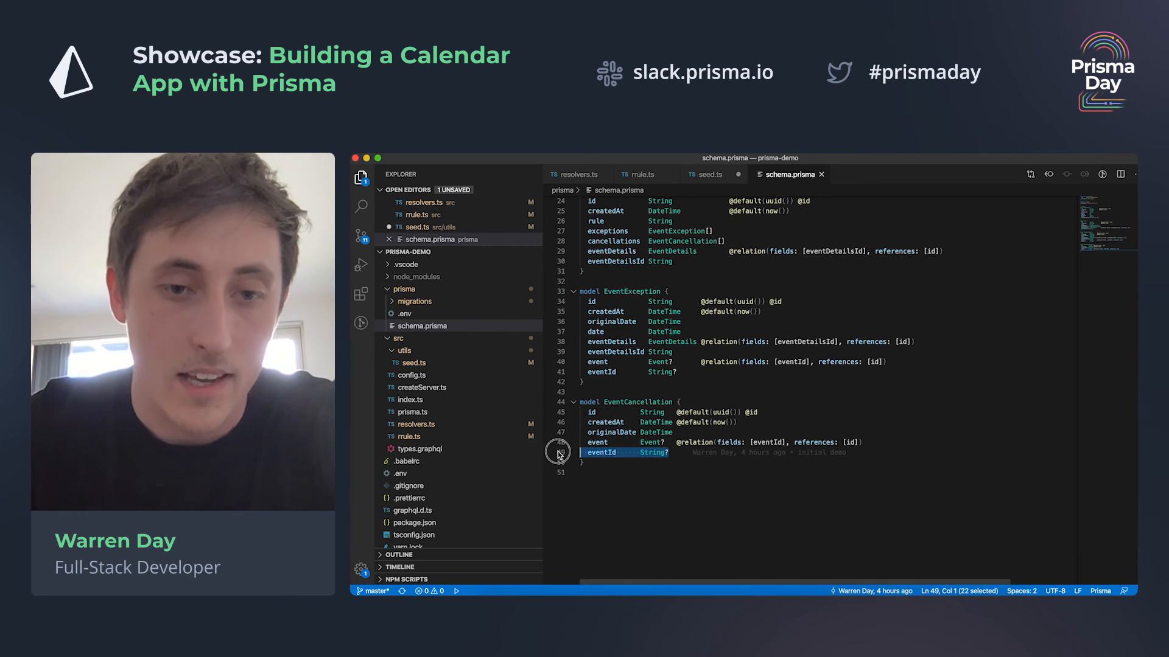
scroll("up", 3)
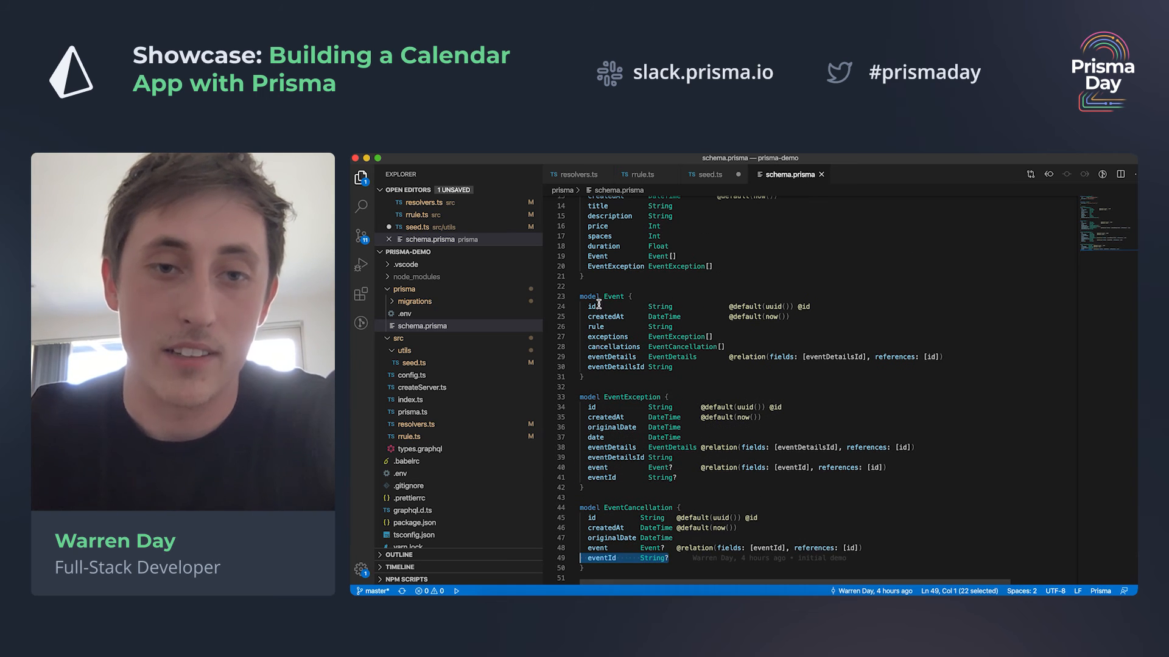
left_click(708, 174)
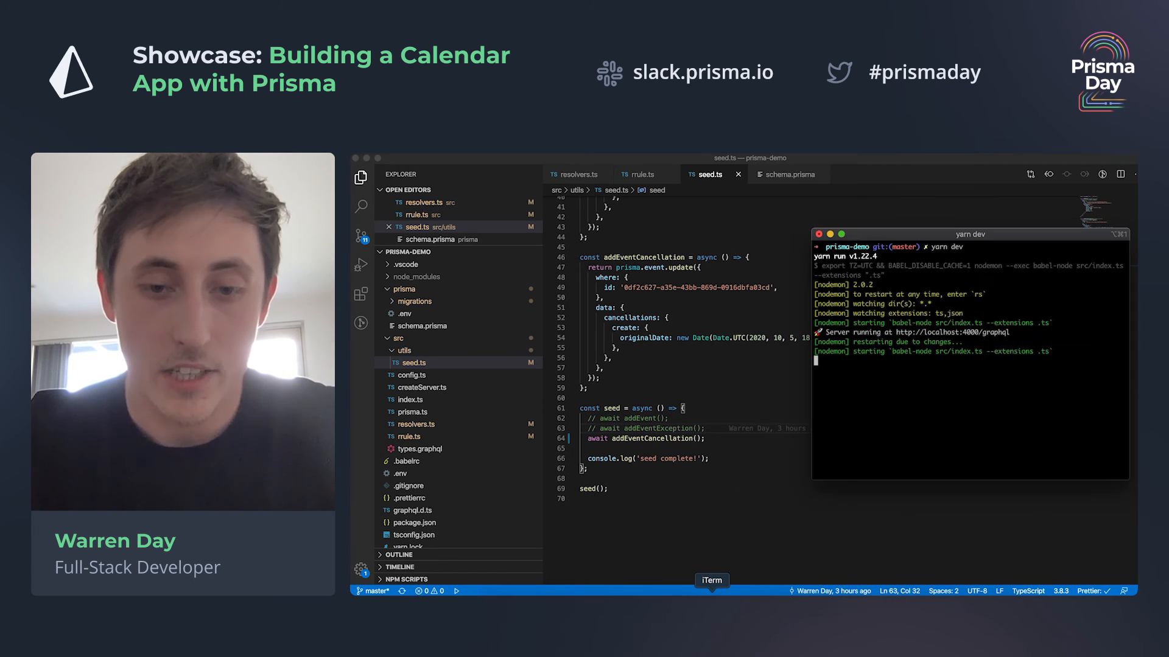
- Rerun yarn seed and check the seeded EventException and EventCancellation rows in Postico
type("yarn se")
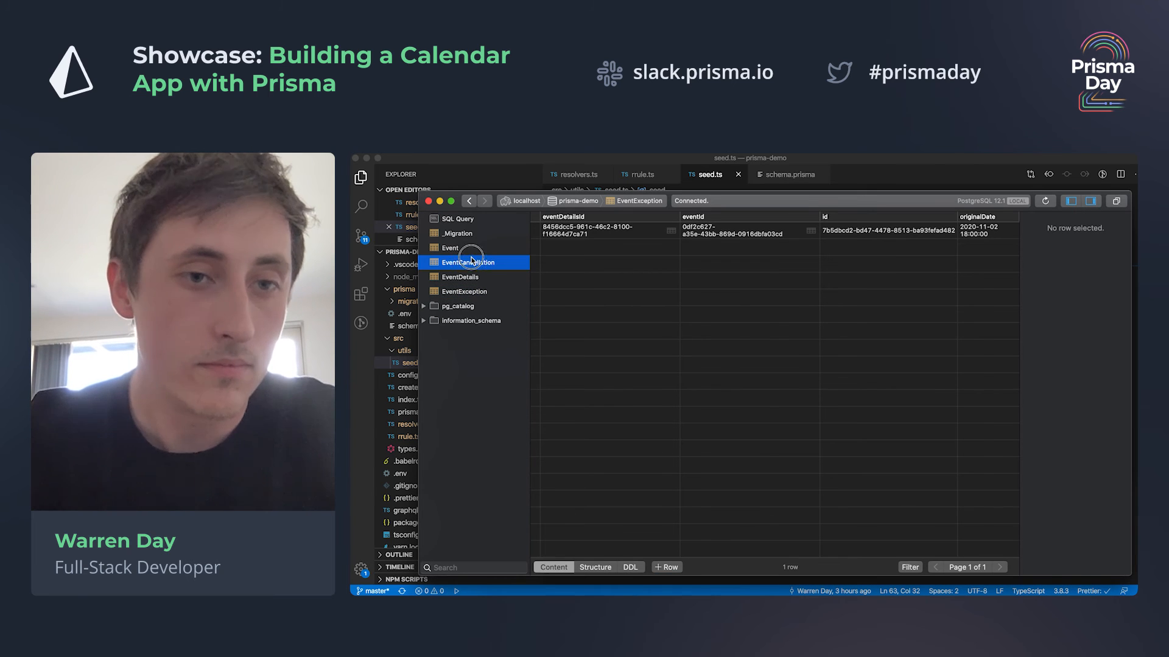
left_click(466, 261)
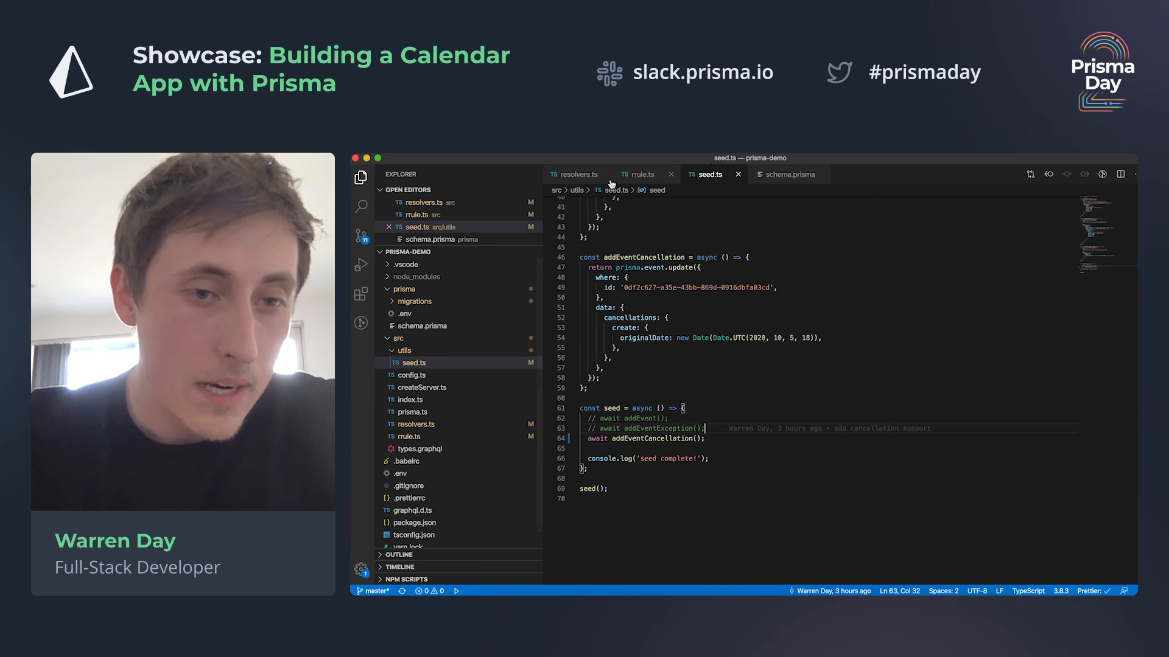
- Add cancellations: true to findMany's include in resolvers.ts and rerun listEvents, confirming 5 November is skipped
left_click(573, 174)
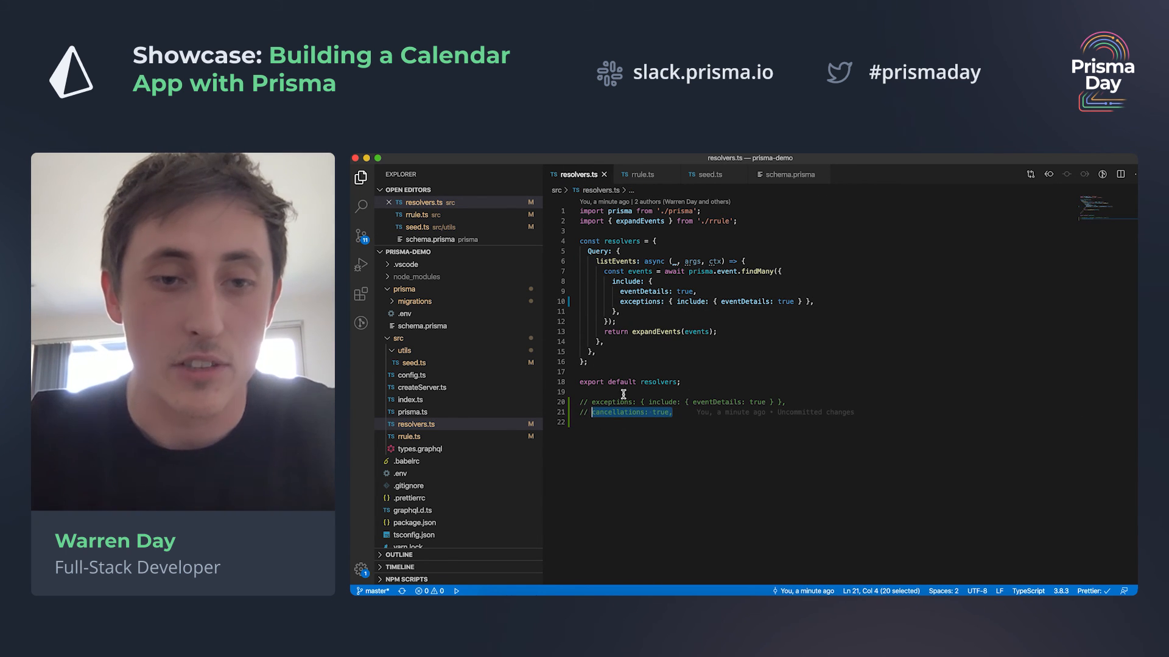
type("cancellations: true,")
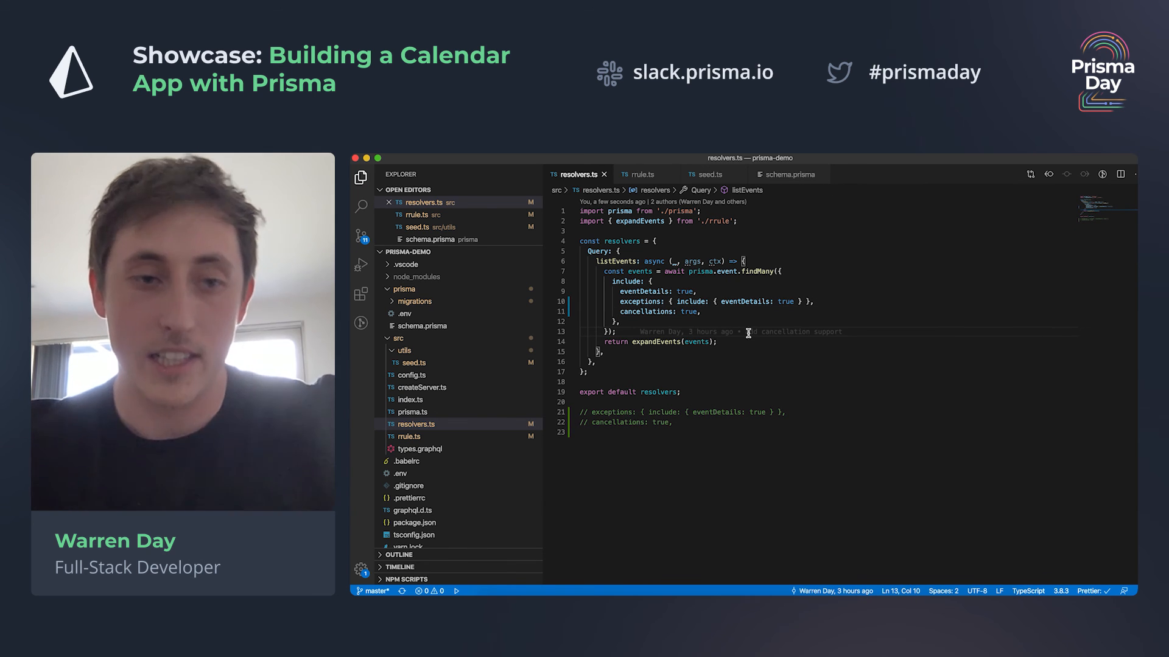
left_click(639, 174)
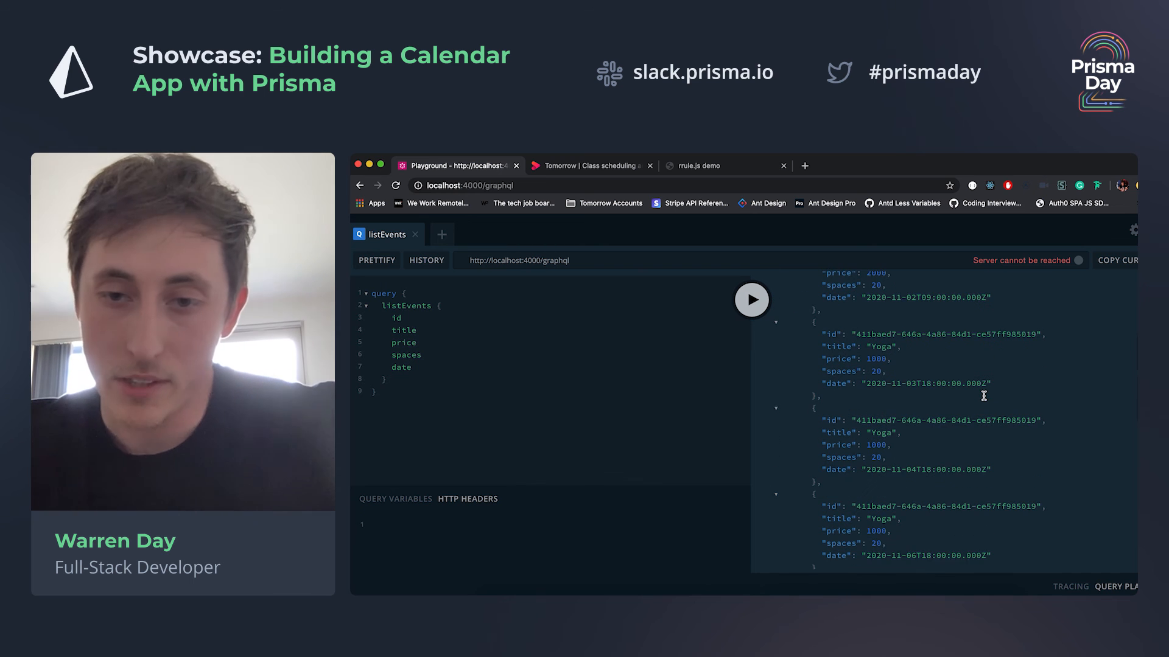
scroll("down", 3)
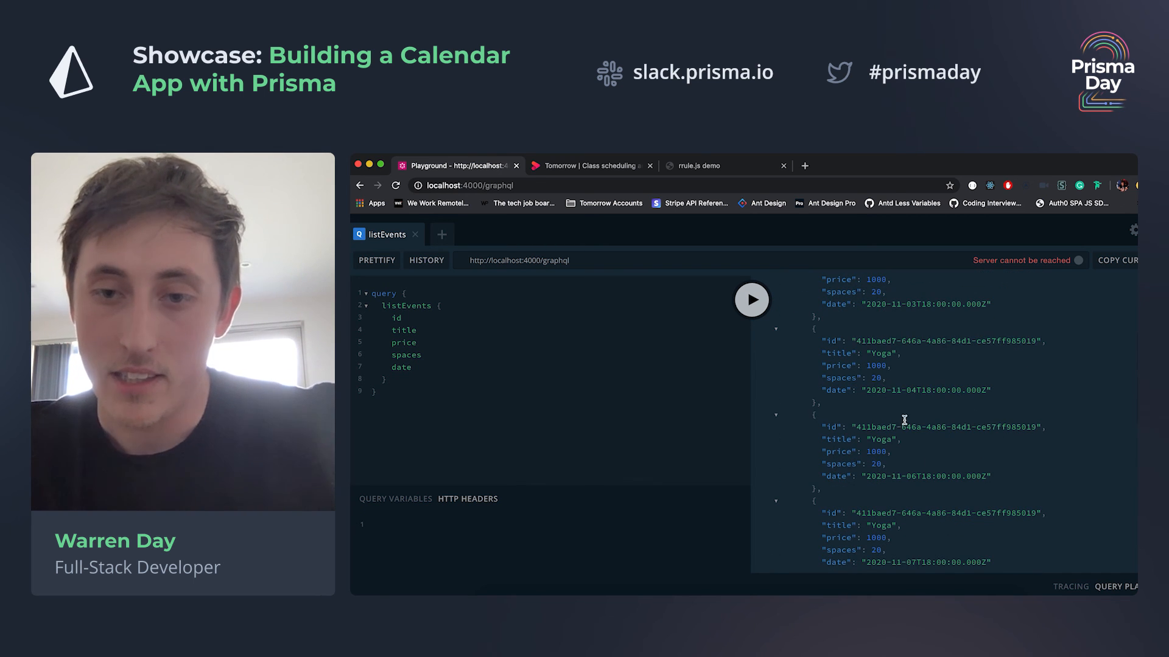